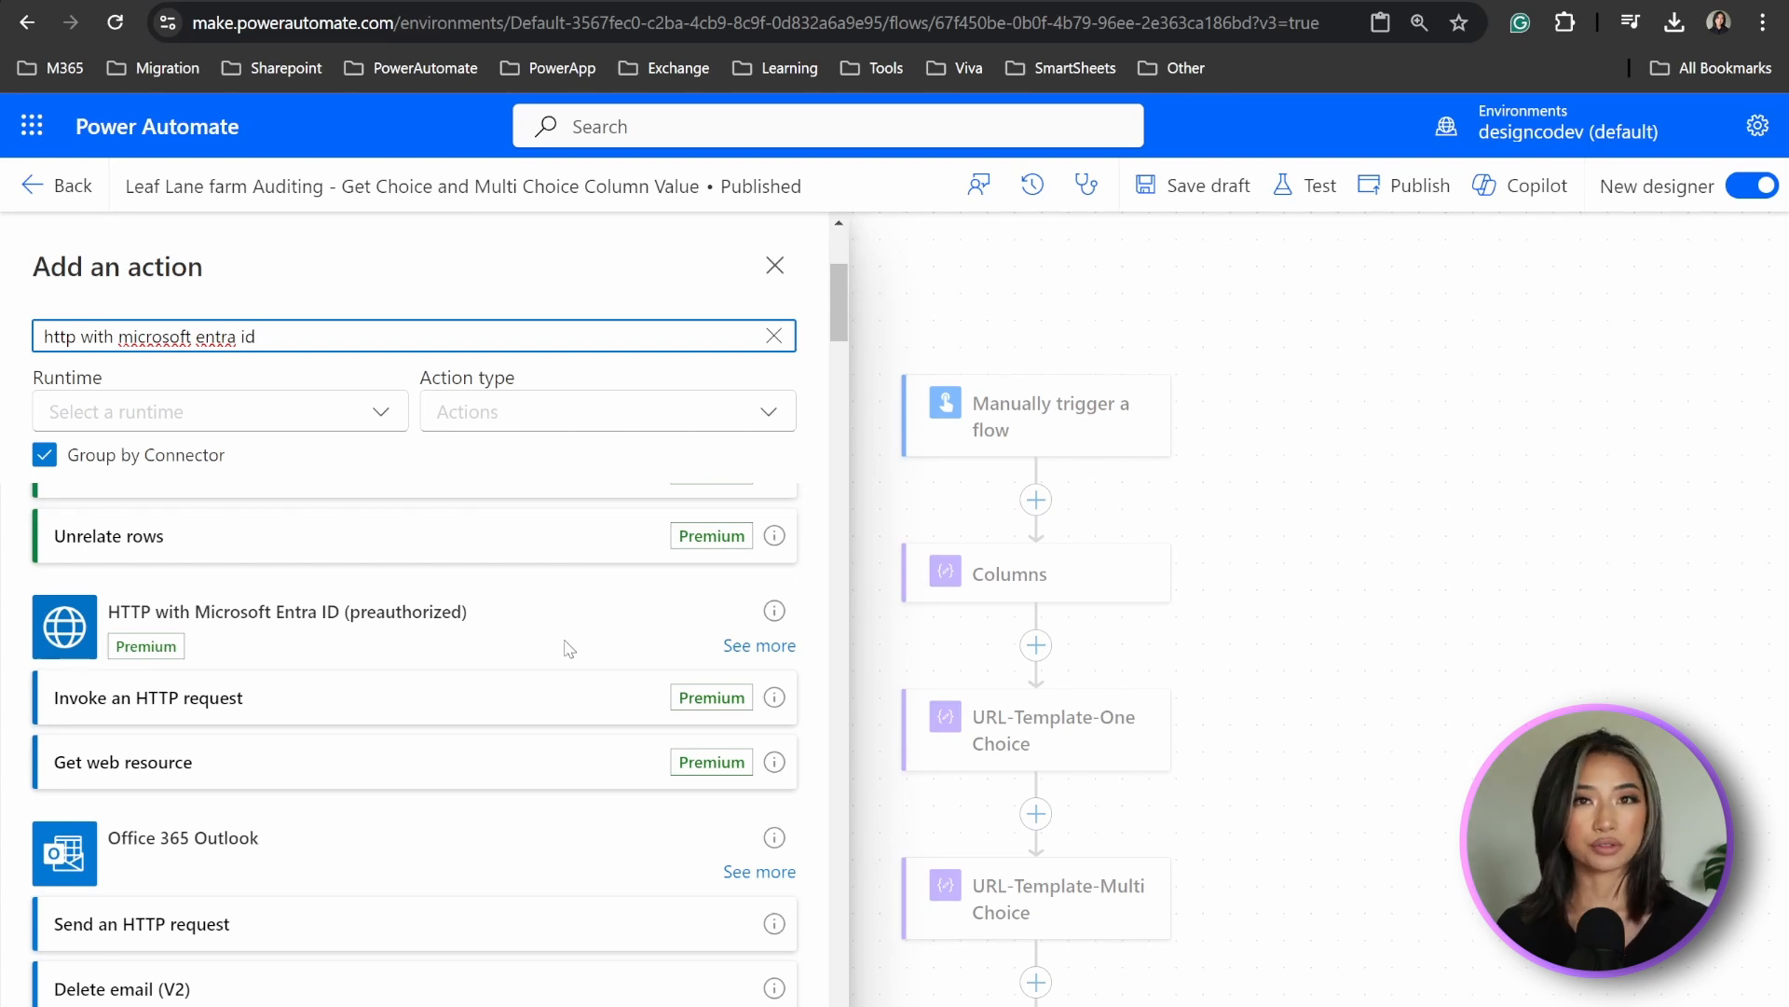
mouse_move(123, 697)
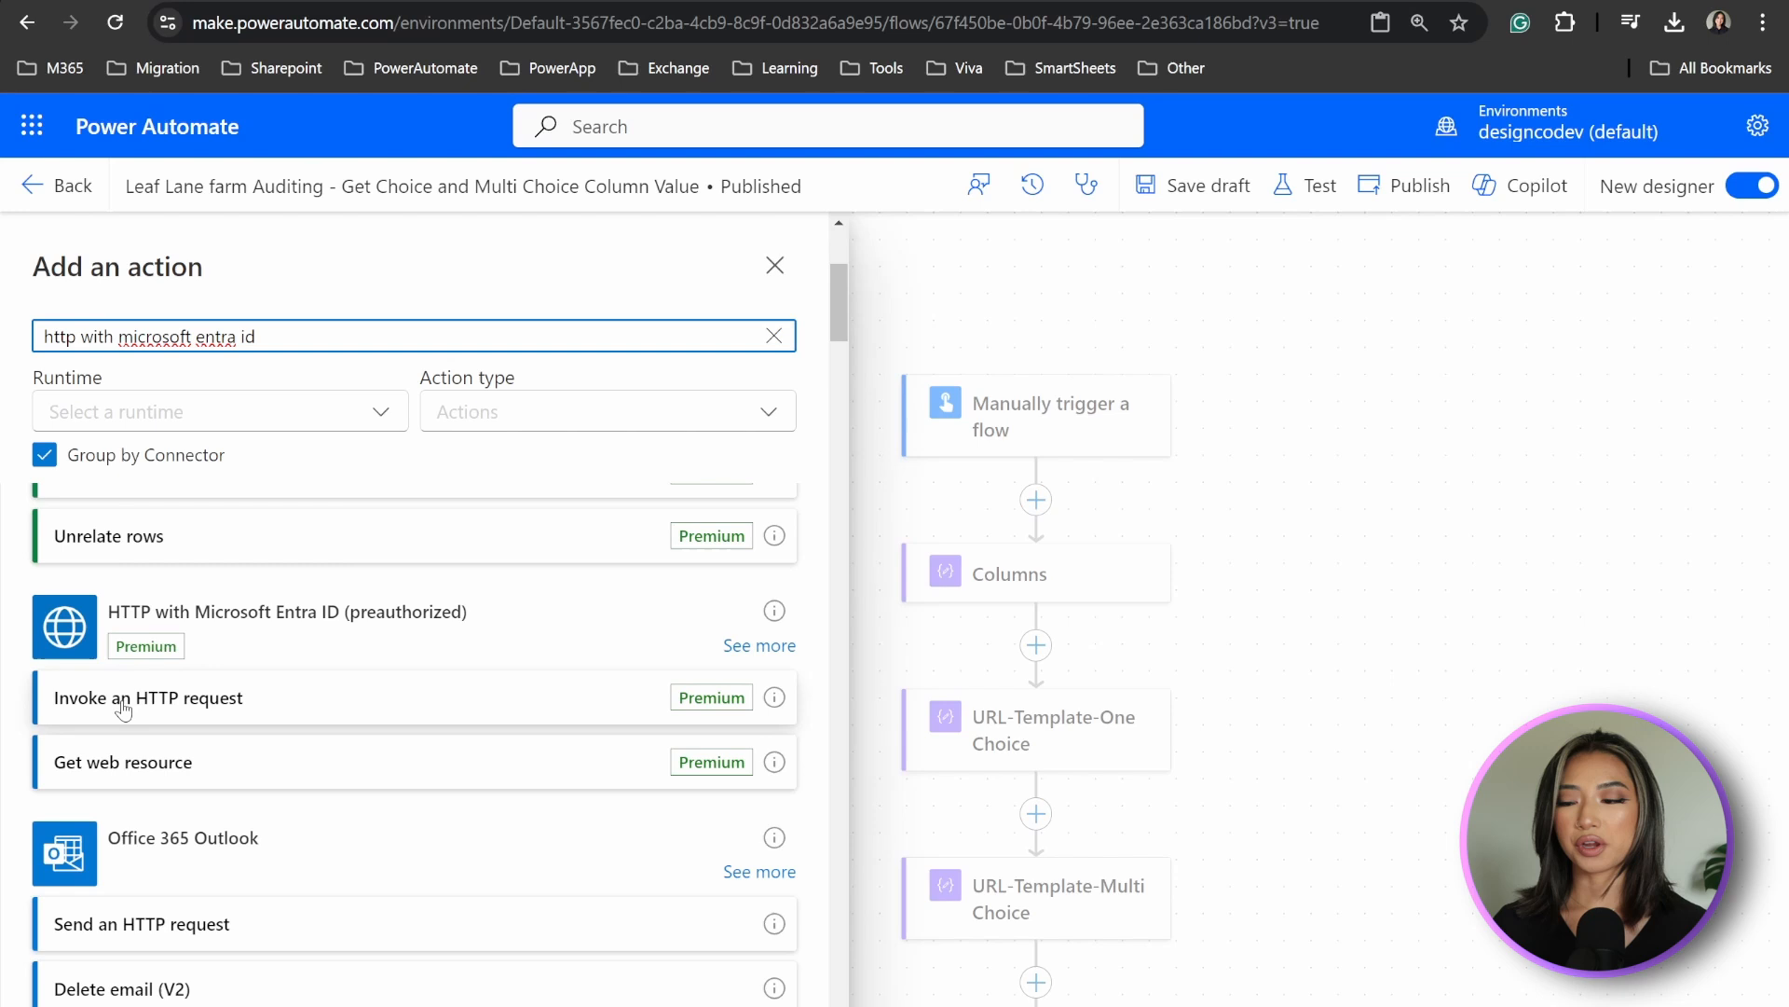
Add Invoke an HTTP request from the HTTP with Microsoft Entra ID (preauthorized) connector.
click(148, 697)
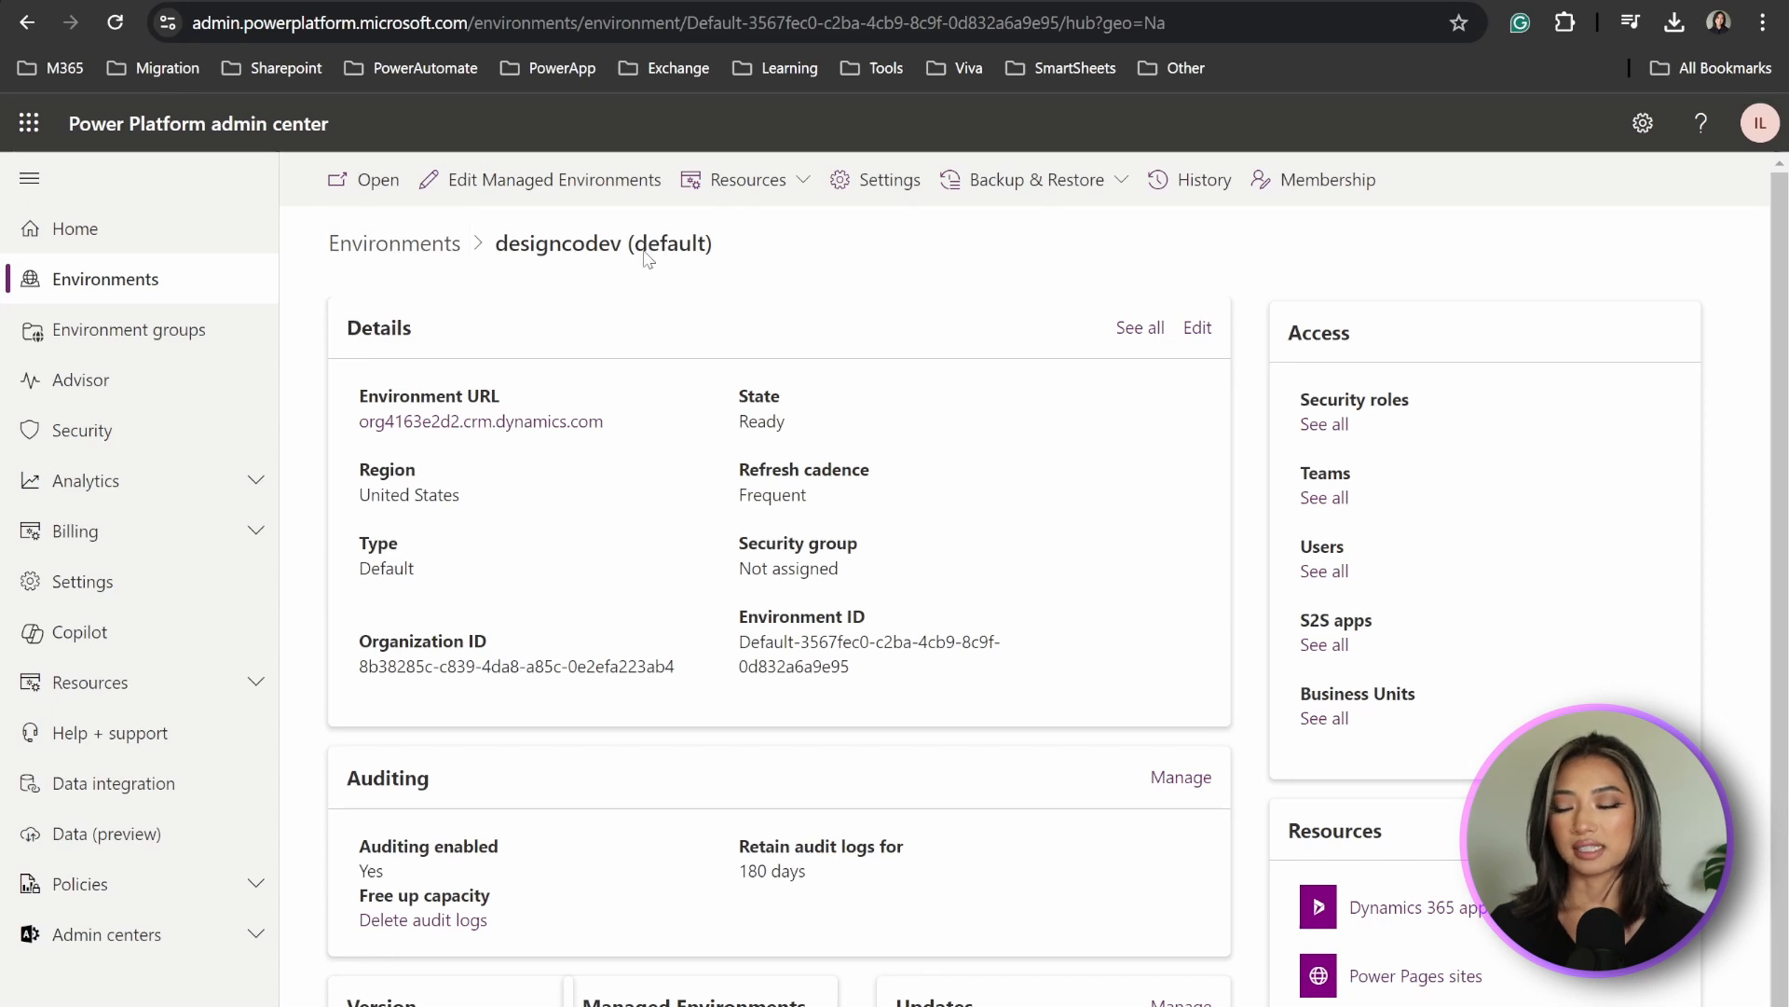
mouse_move(481, 421)
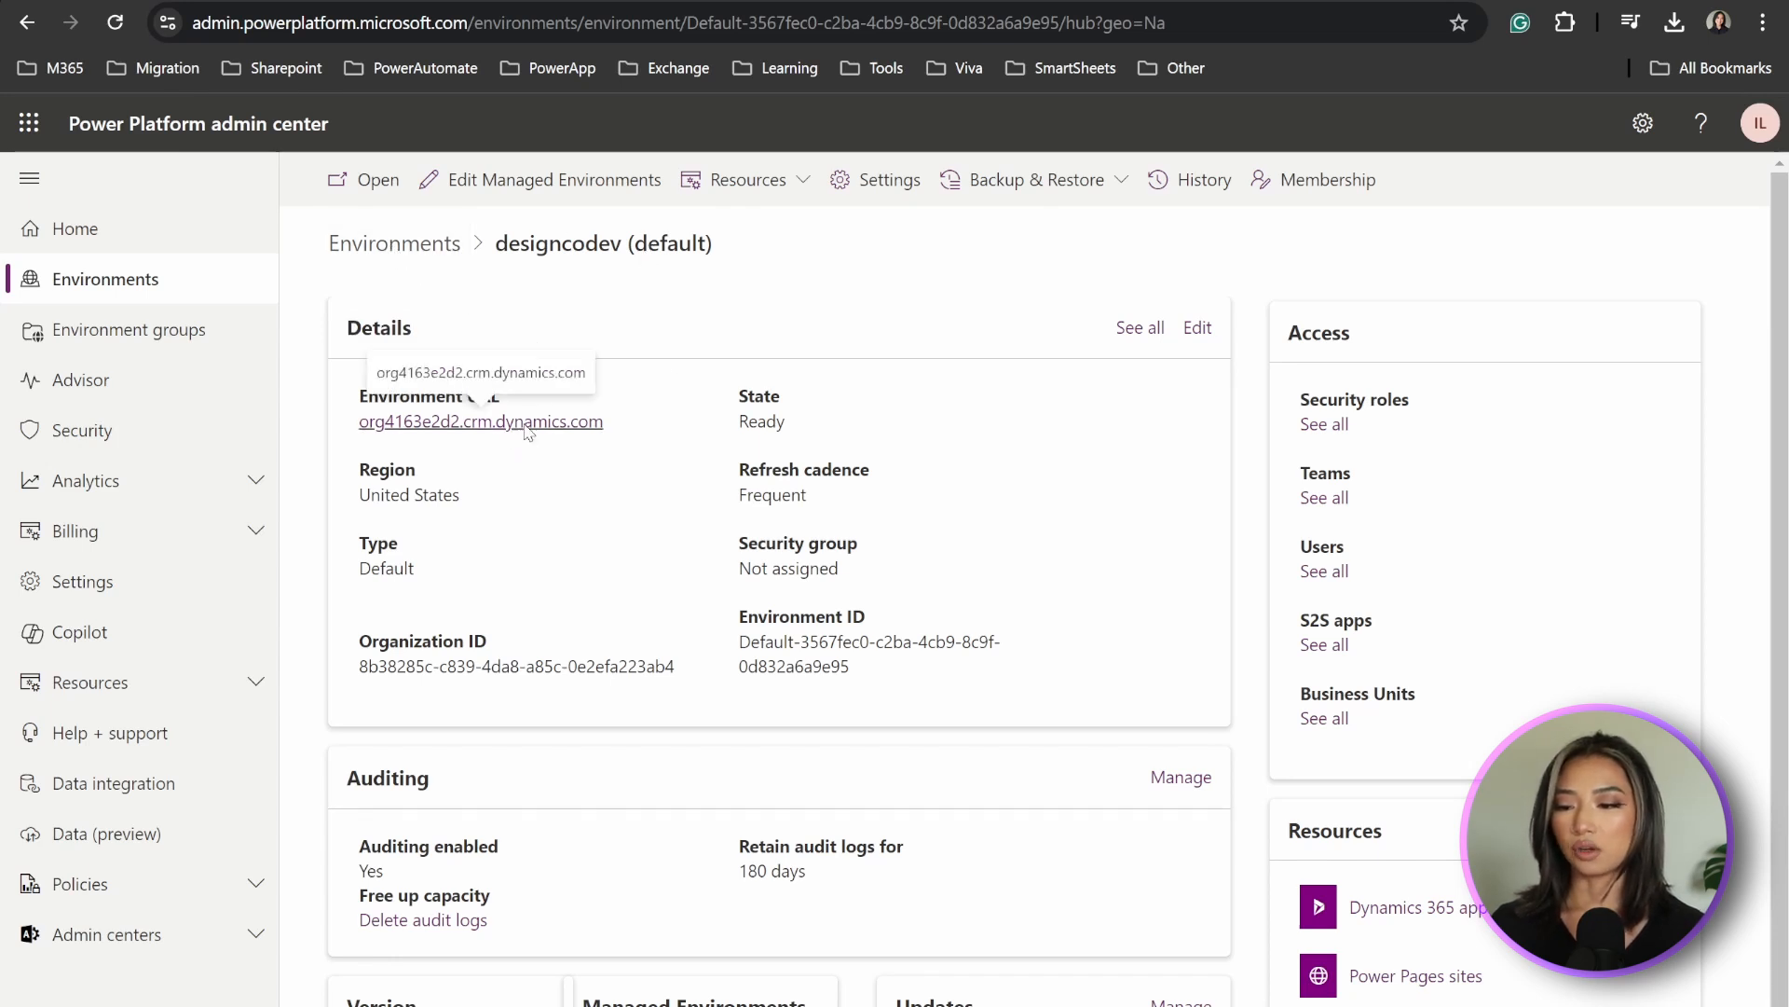
click(481, 421)
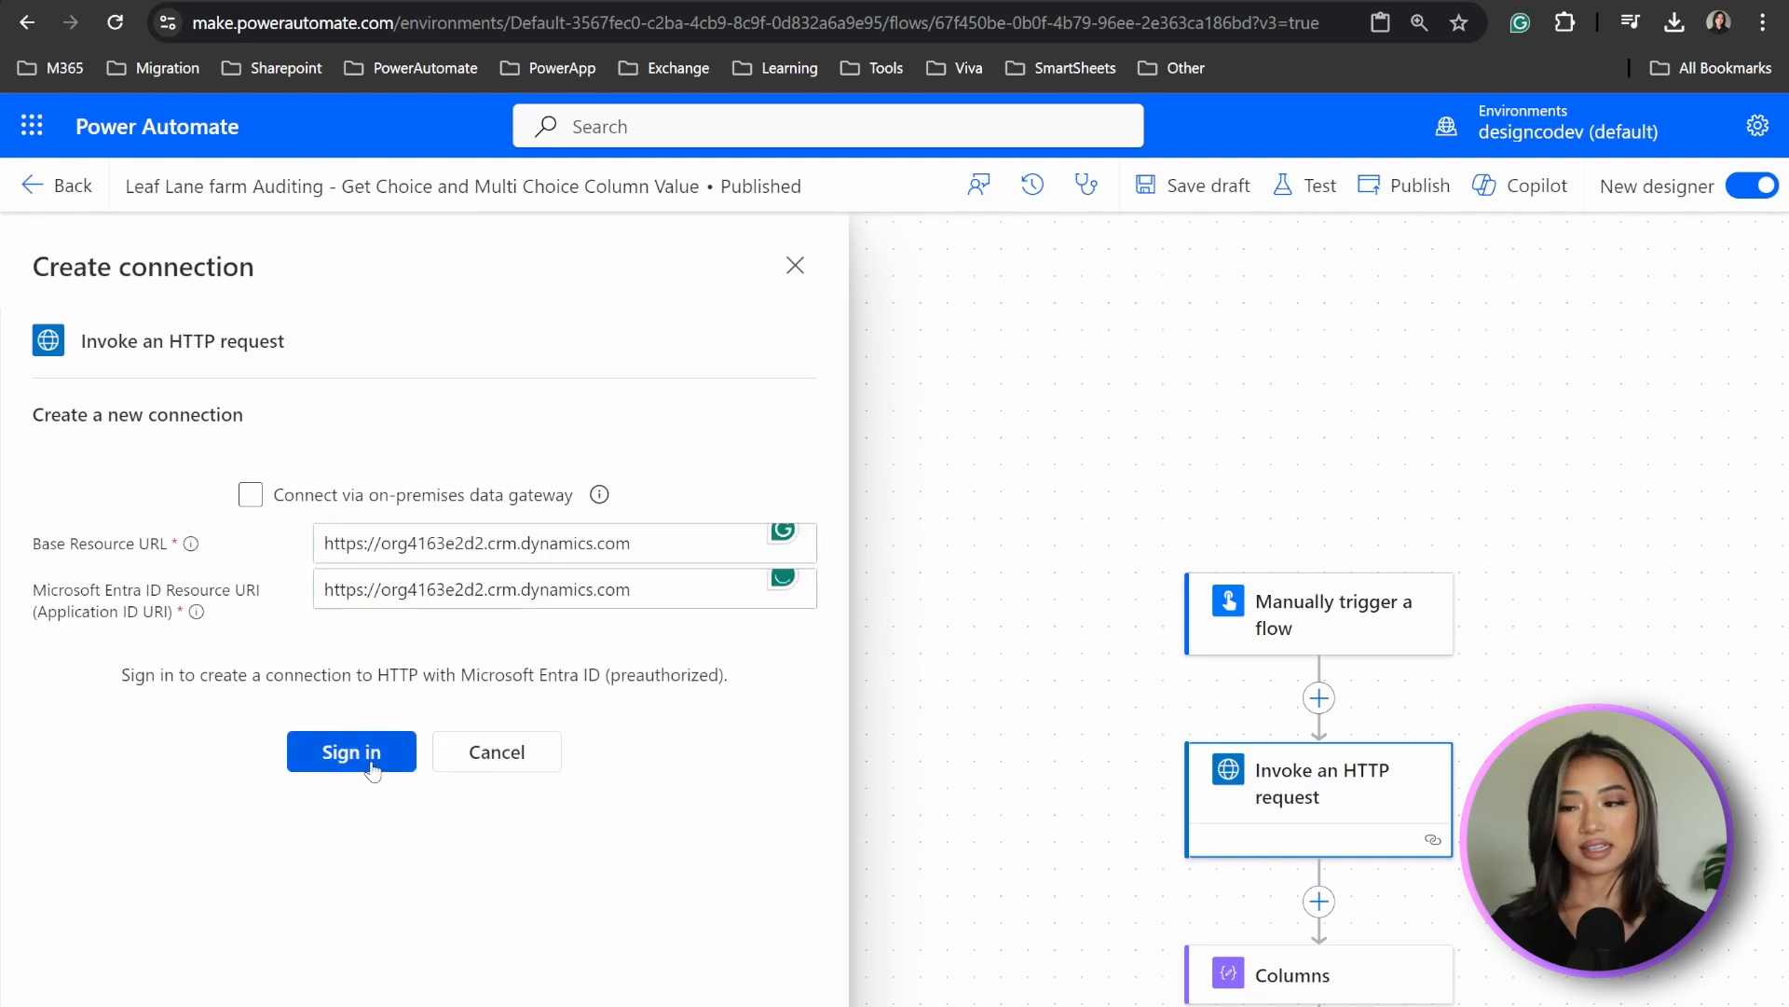
Connect to org4163e2d2.crm.dynamics.com, set Method to GET, and review the one-choice URL template.
click(352, 751)
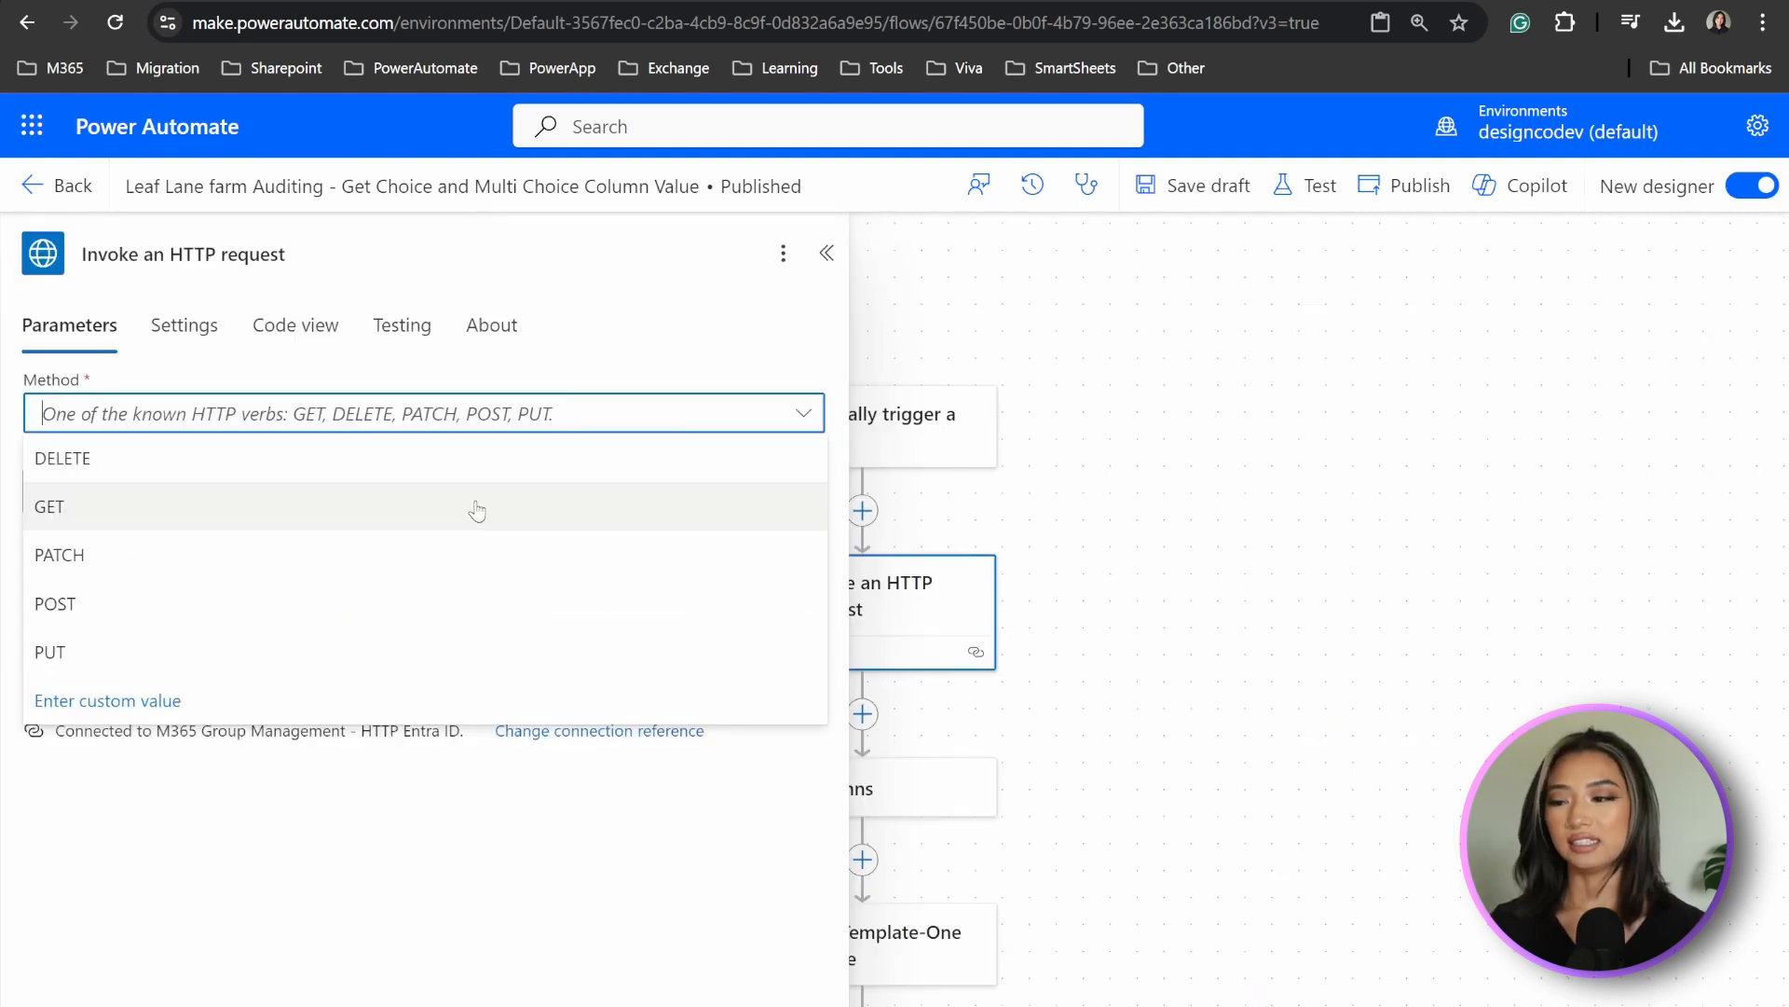
click(49, 507)
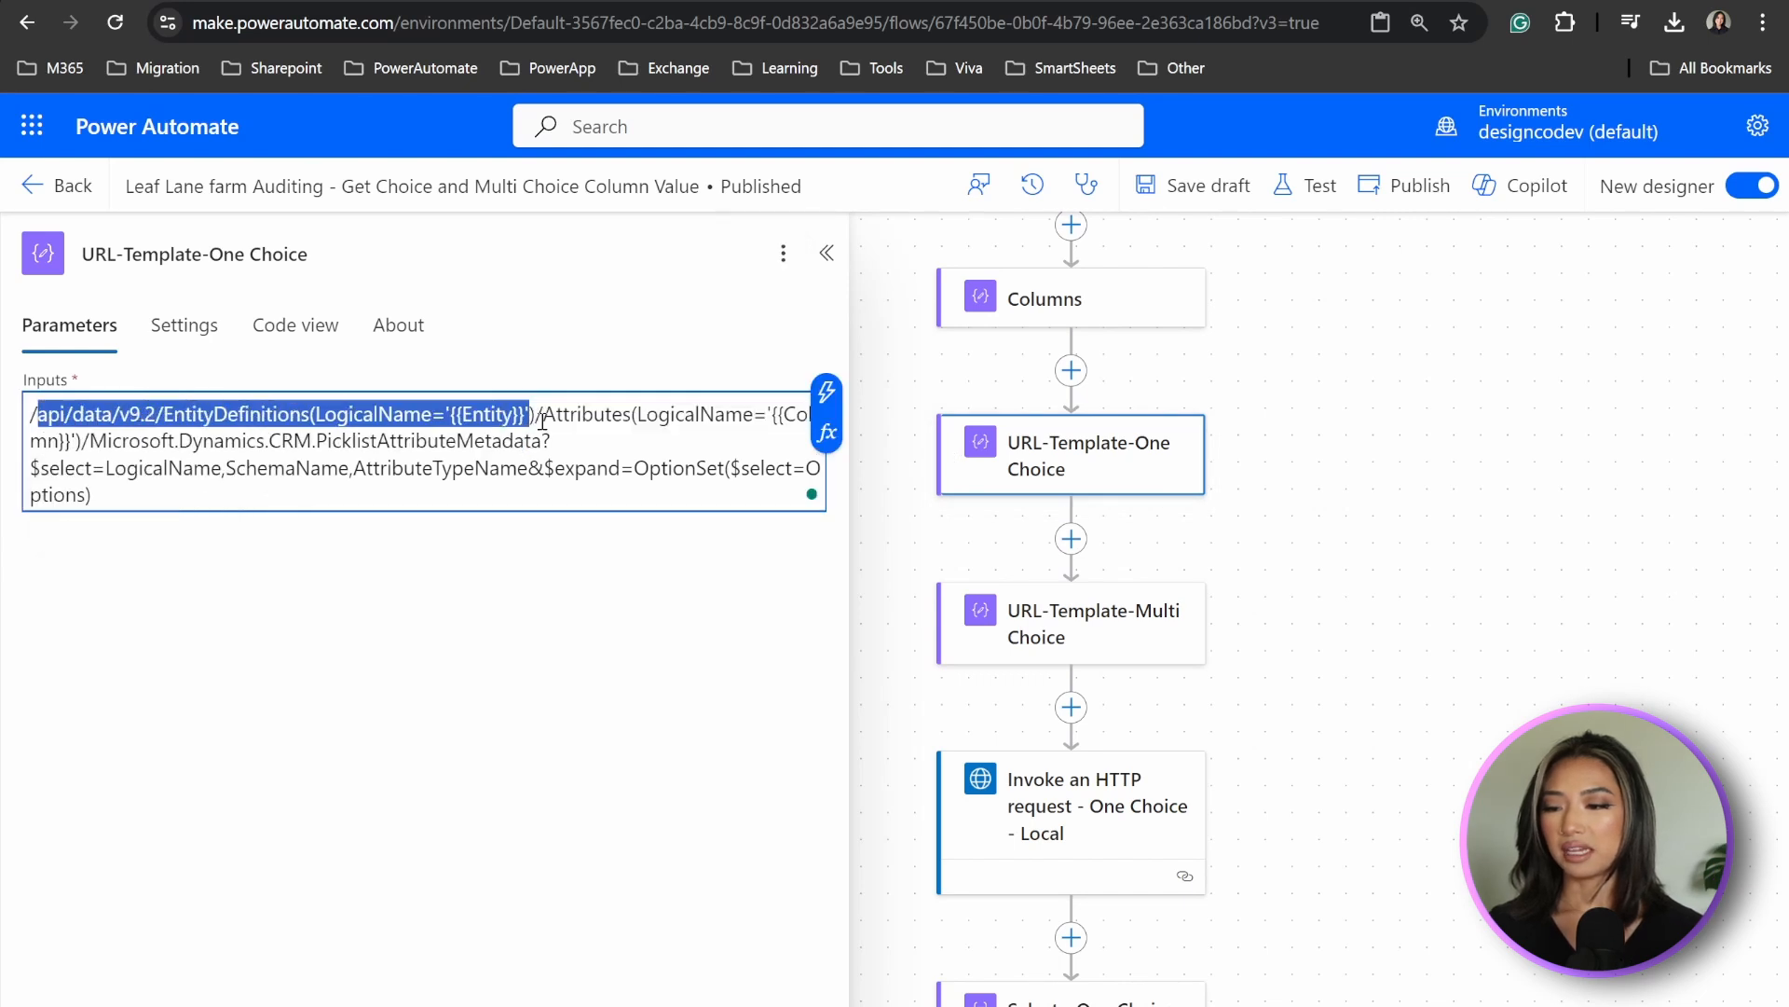
double_click(483, 414)
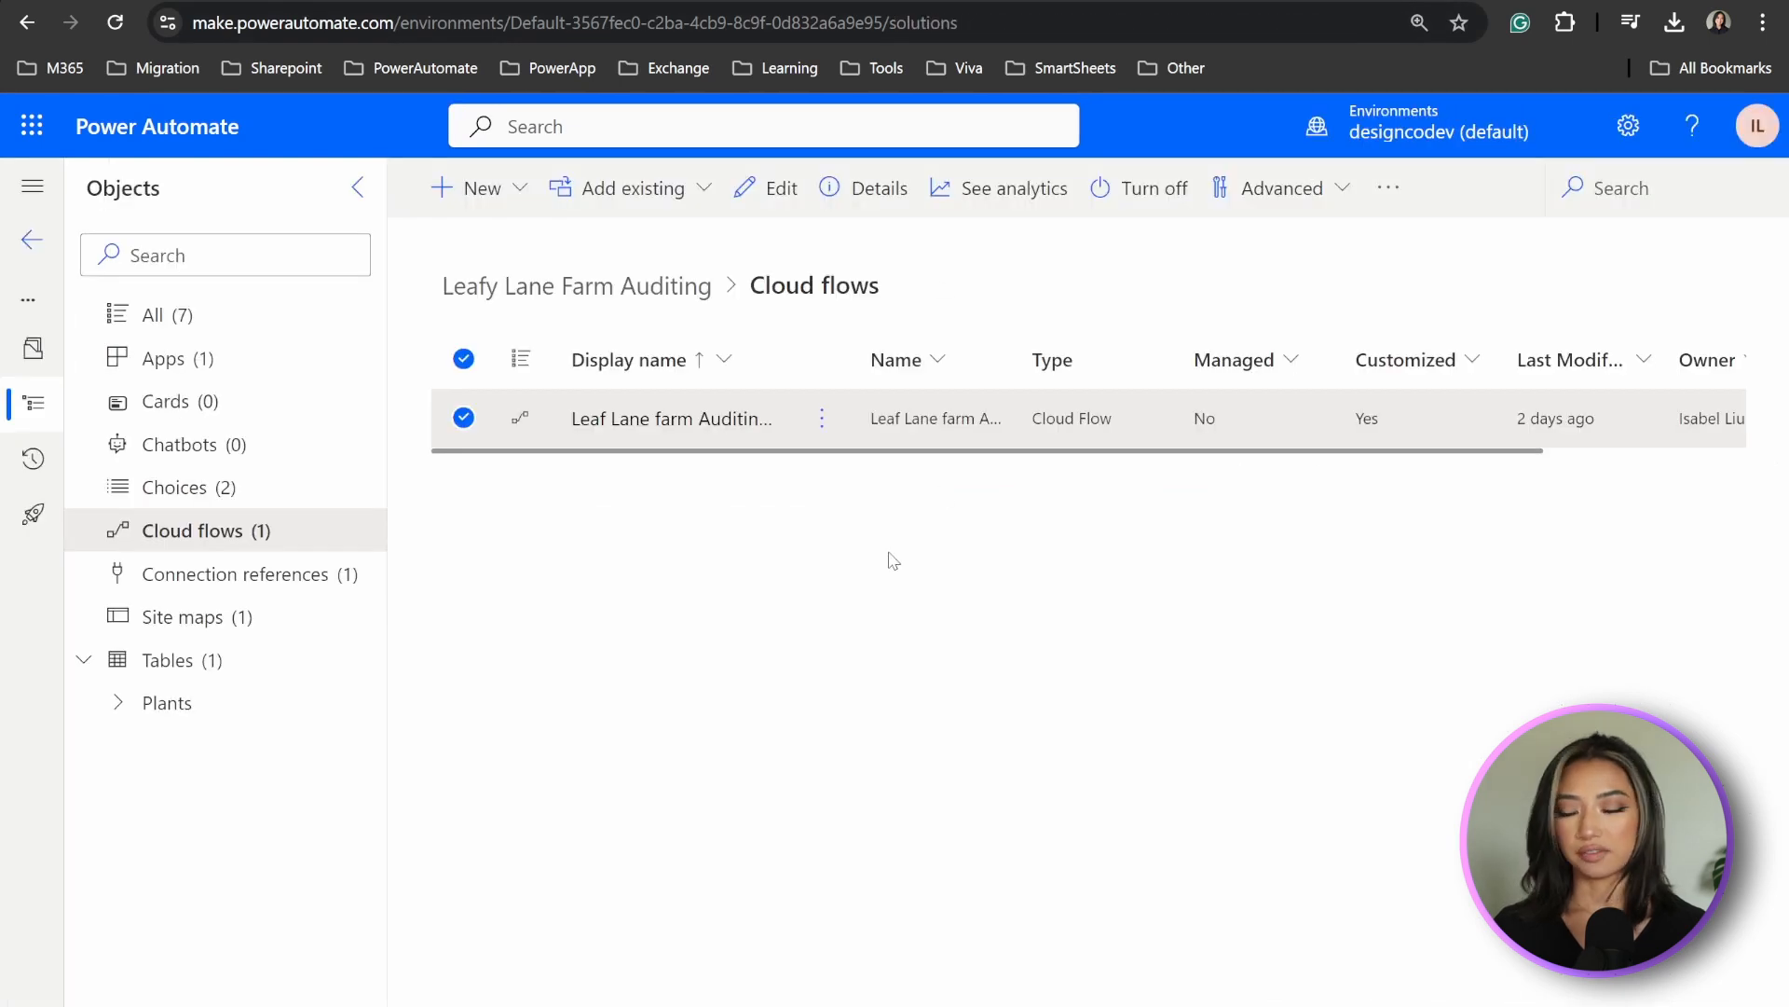
List the solution's tables and expand the Plants table.
click(168, 660)
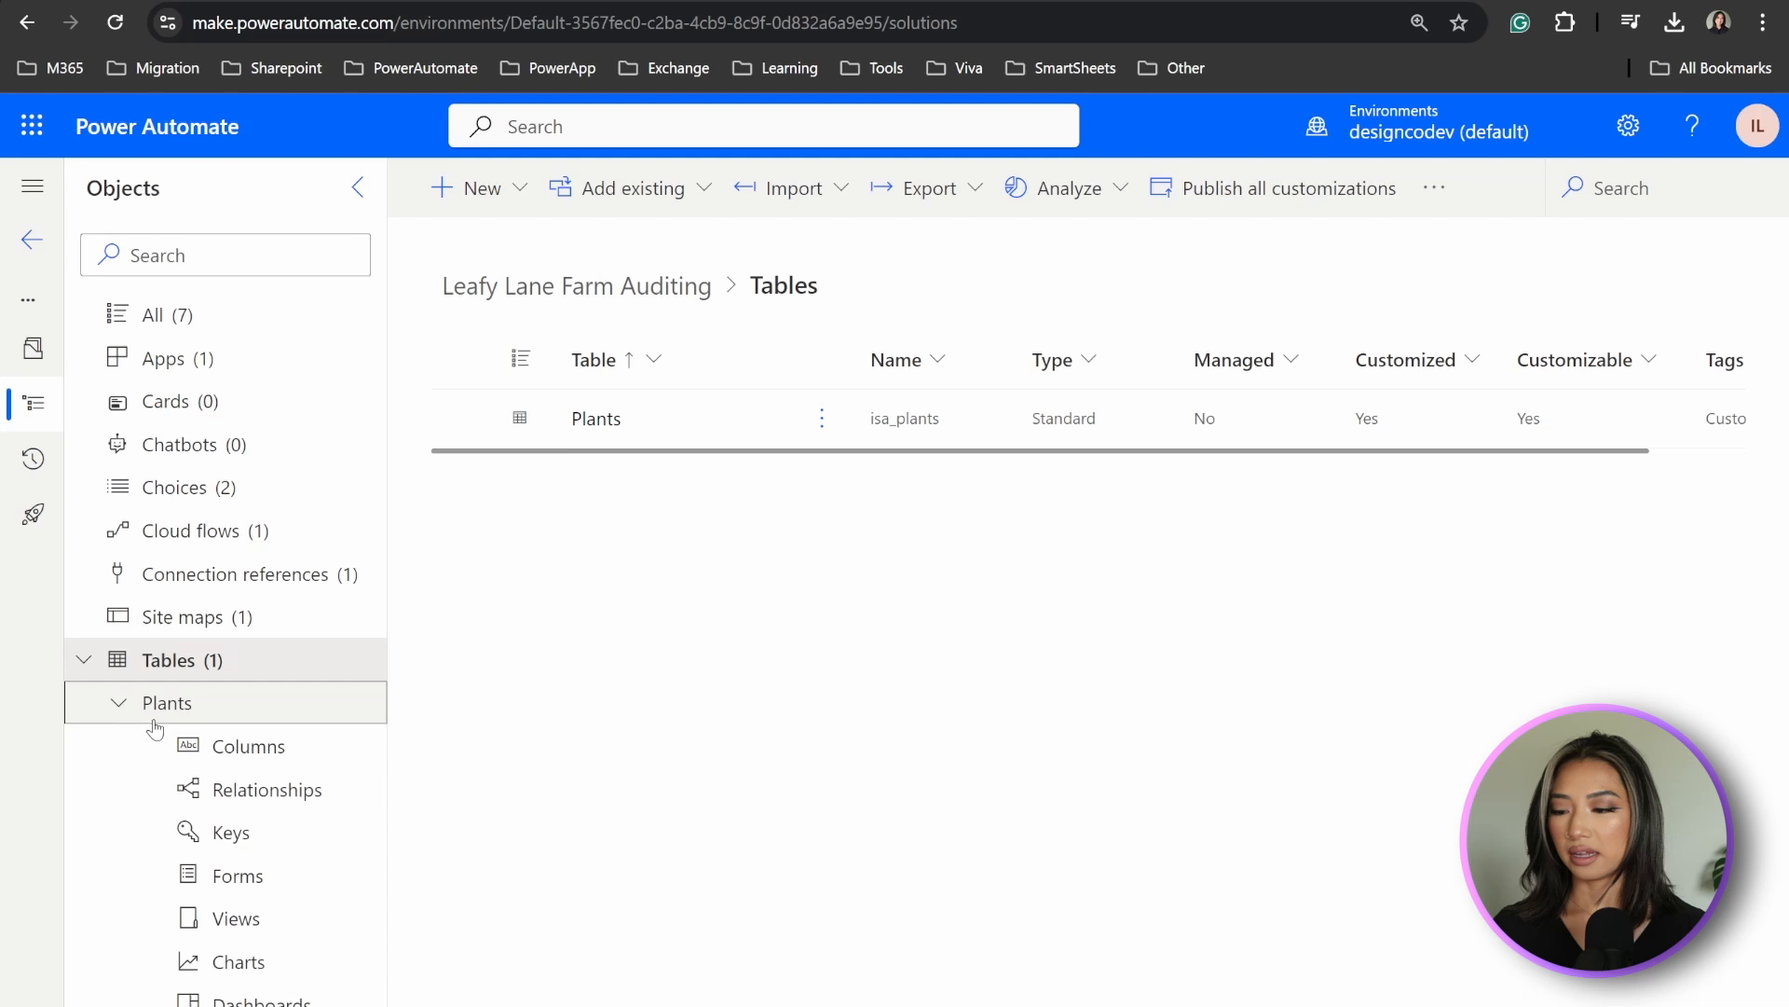
click(249, 745)
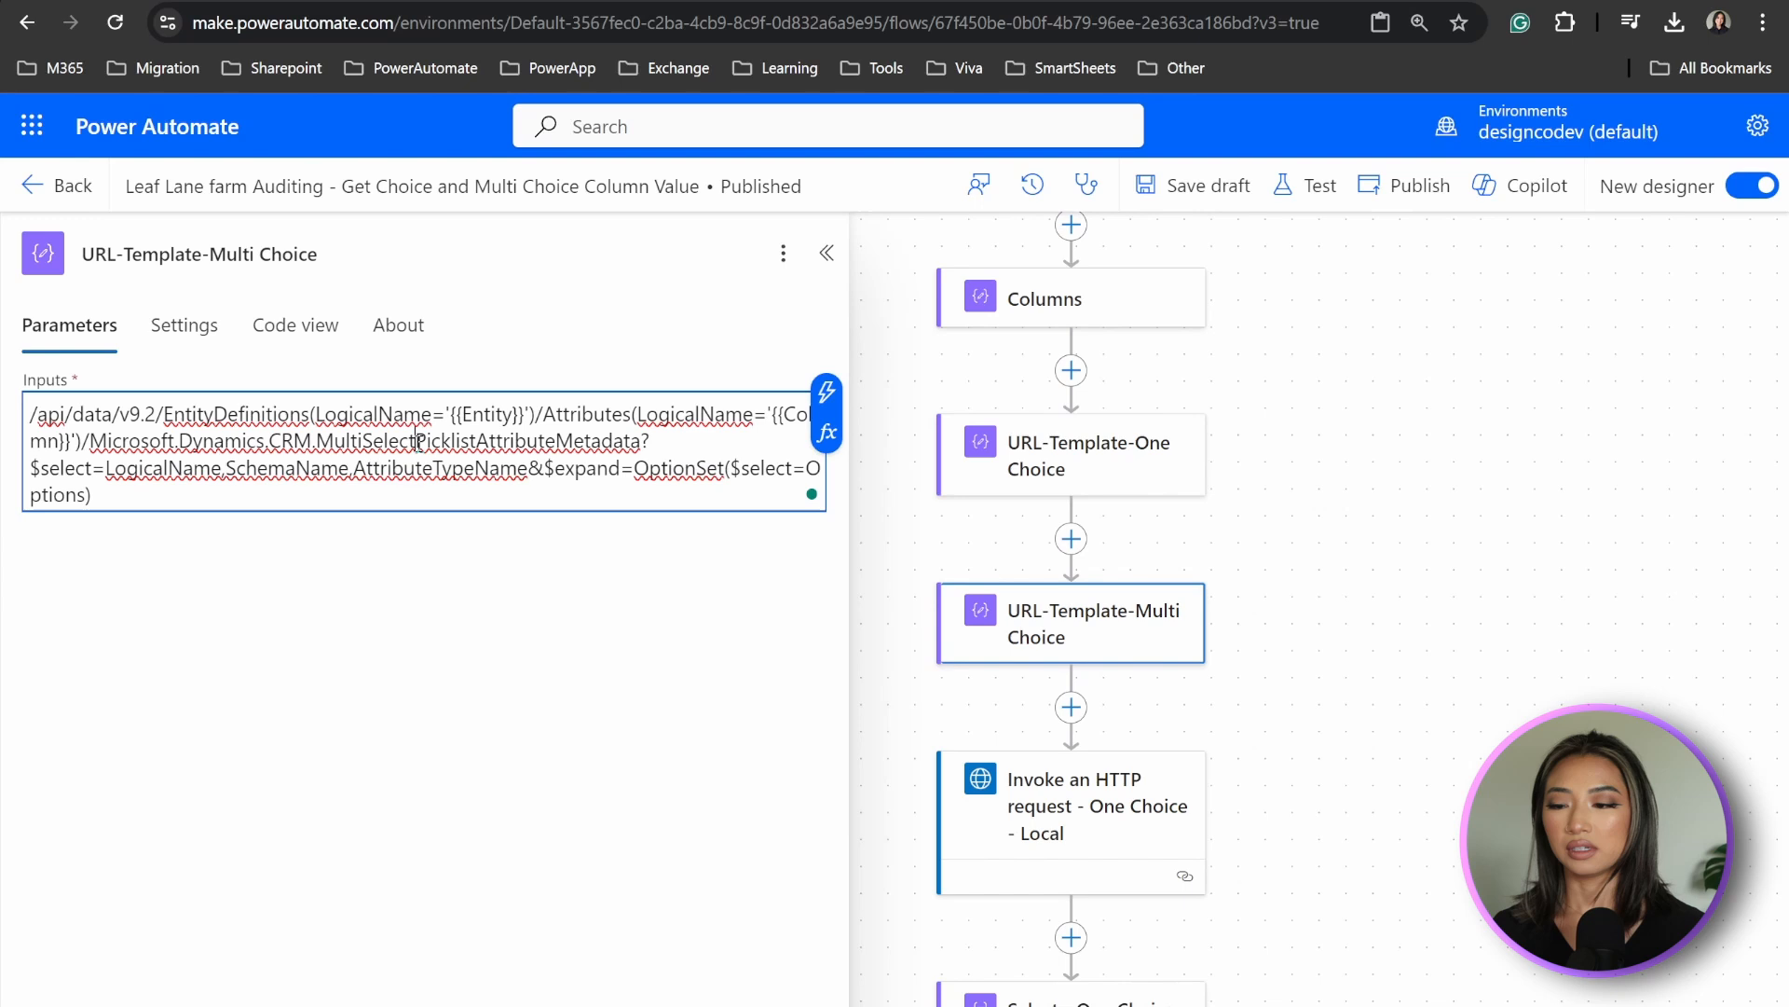
Compare the multi-choice template's isa_leafcolor column against the solution's Choices list.
double_click(367, 441)
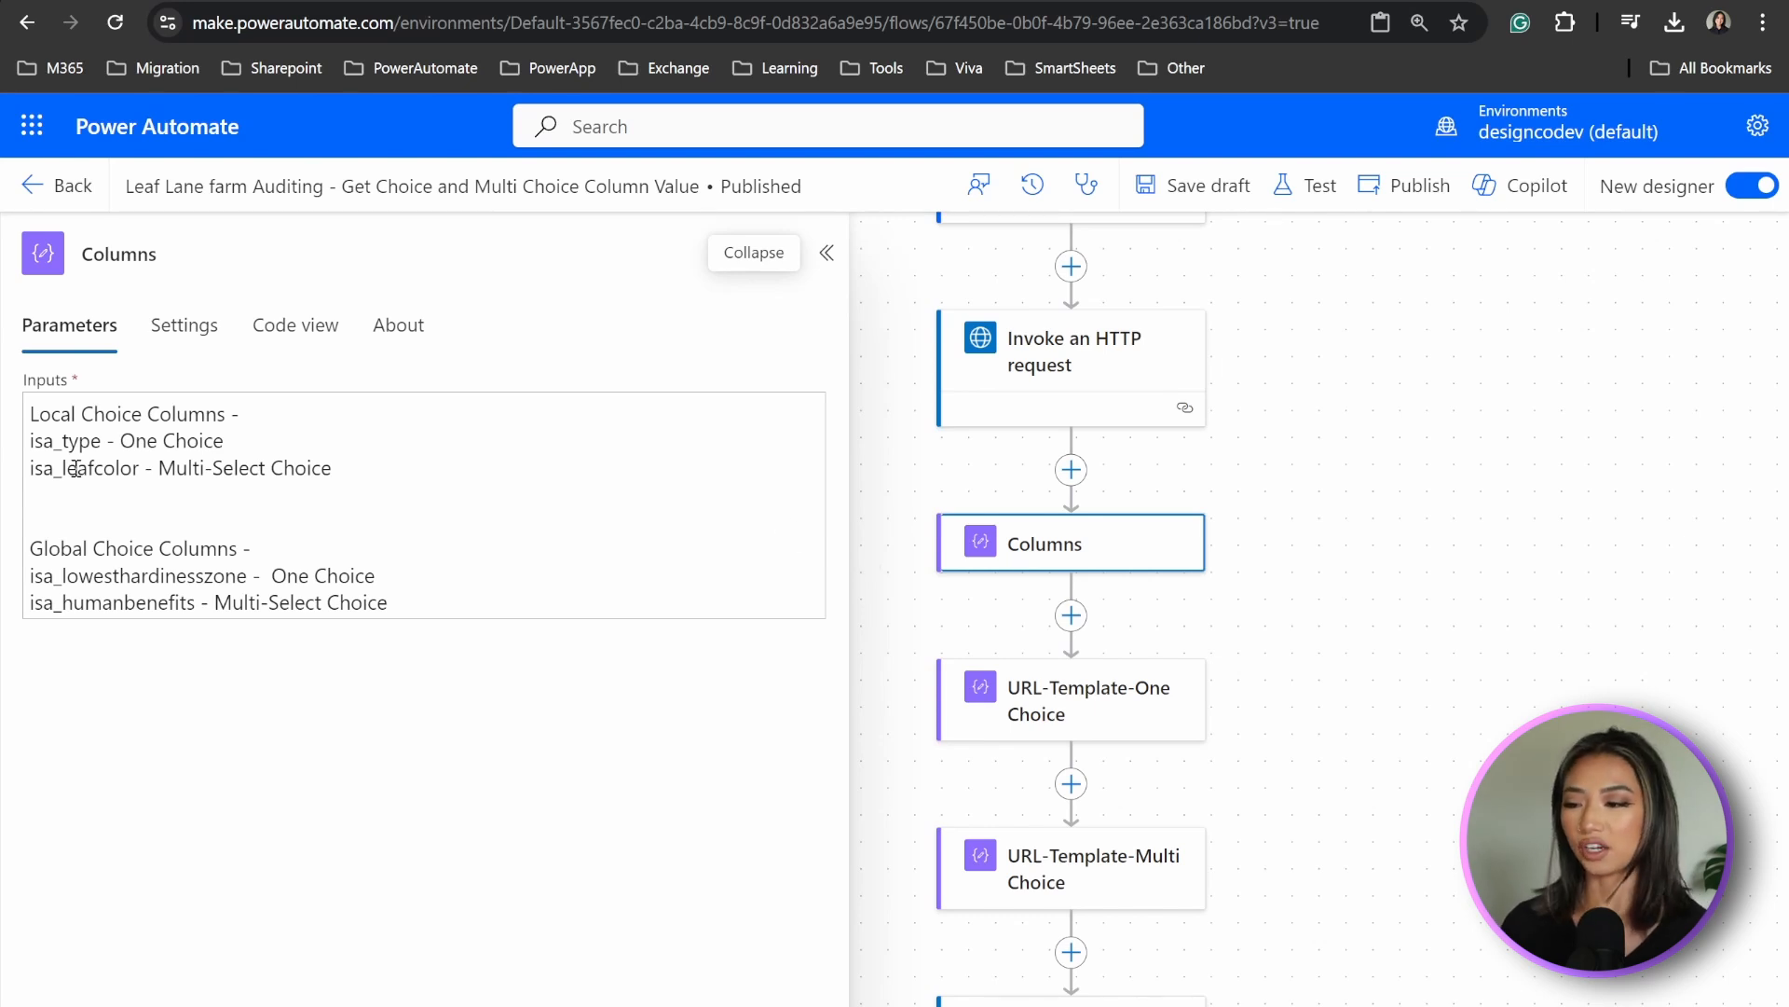
double_click(66, 441)
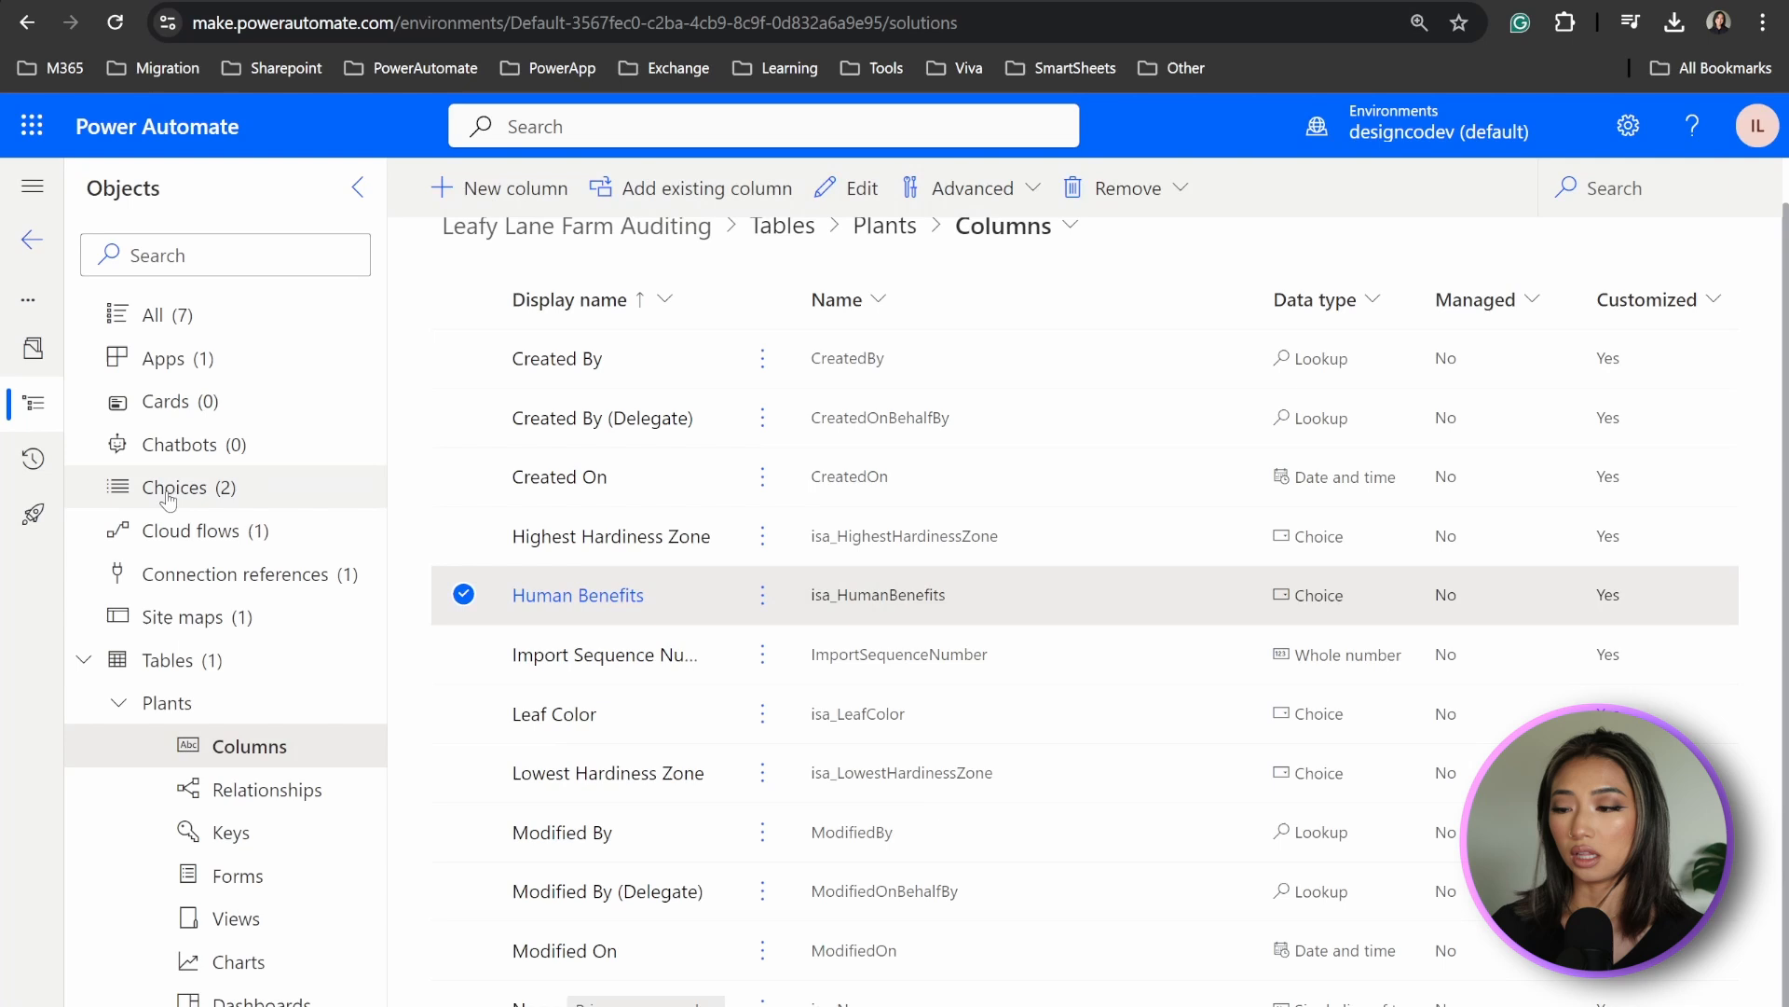
click(177, 488)
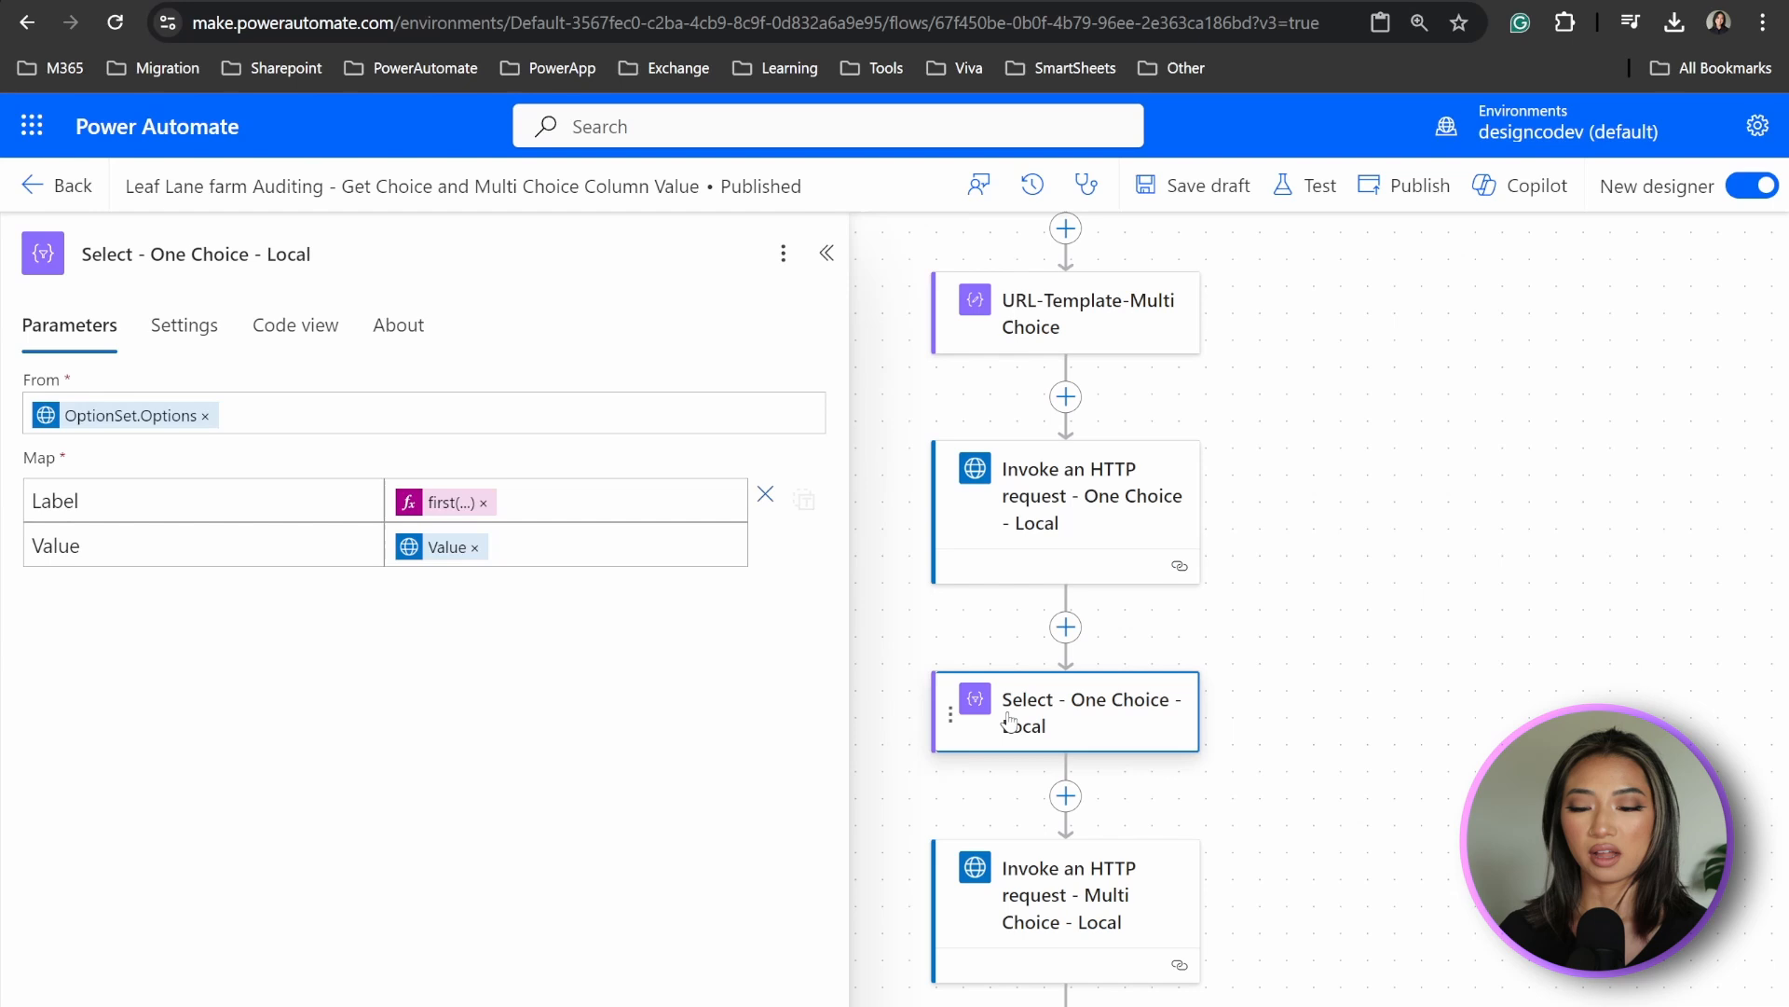
mouse_move(1054, 752)
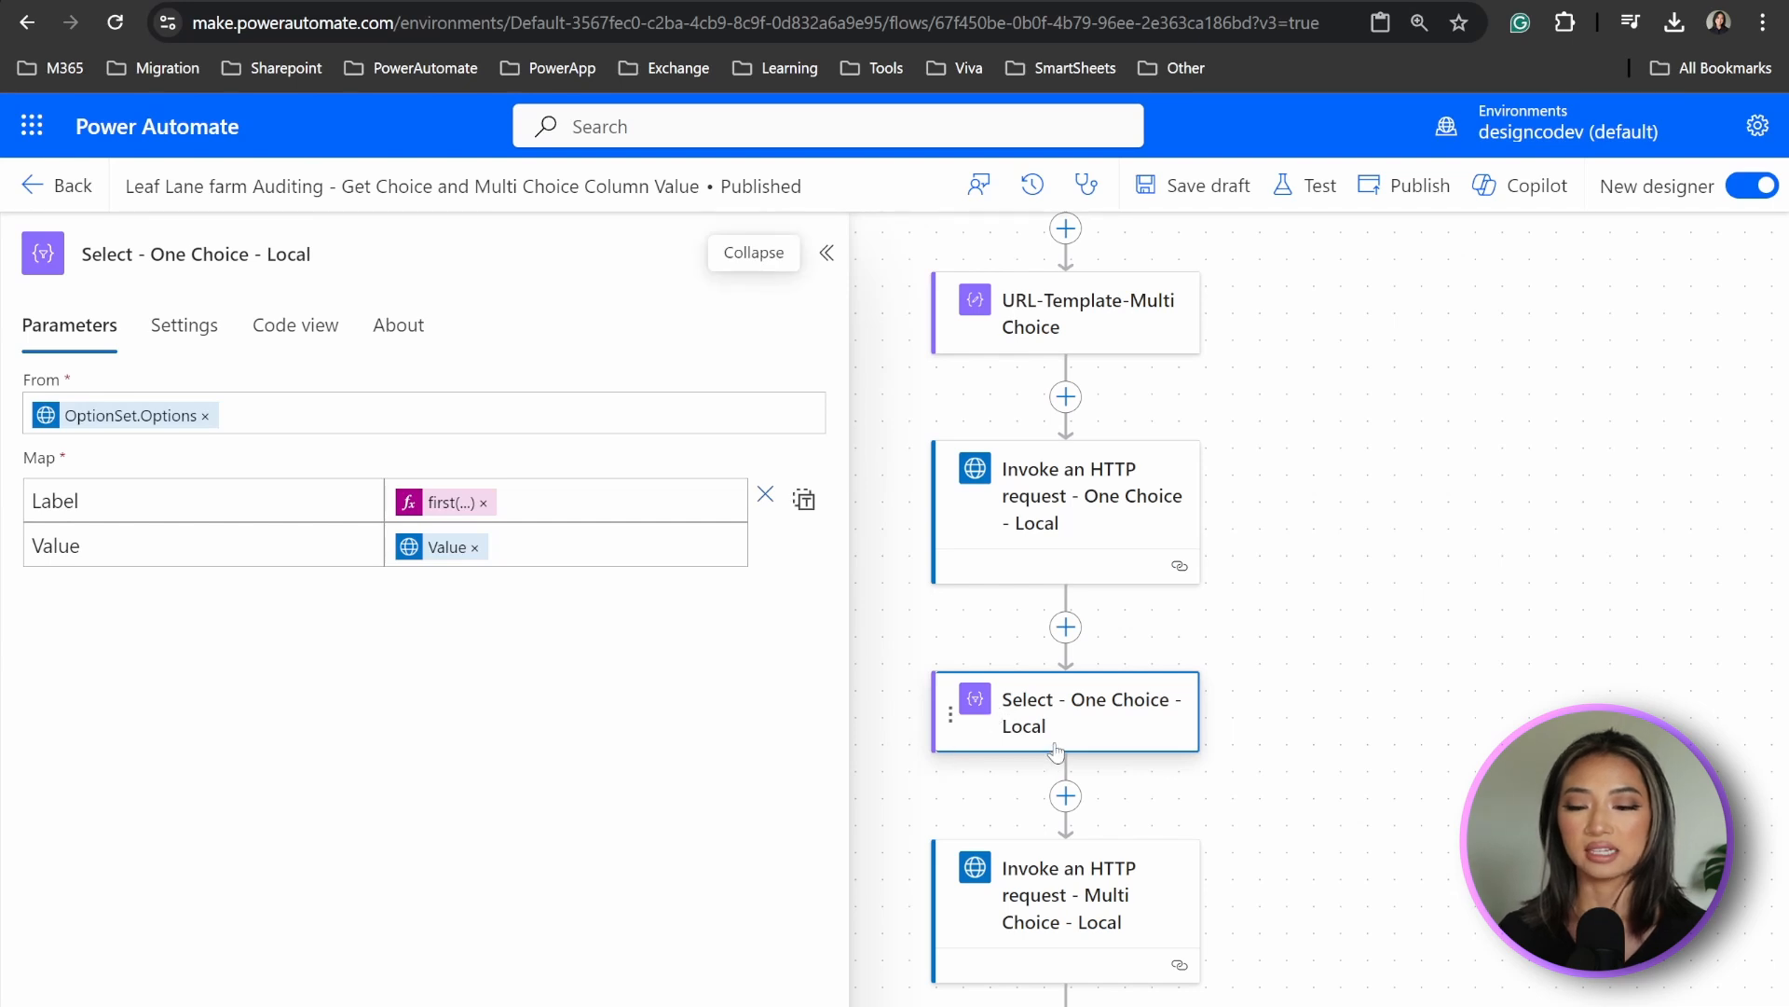
mouse_move(1098, 718)
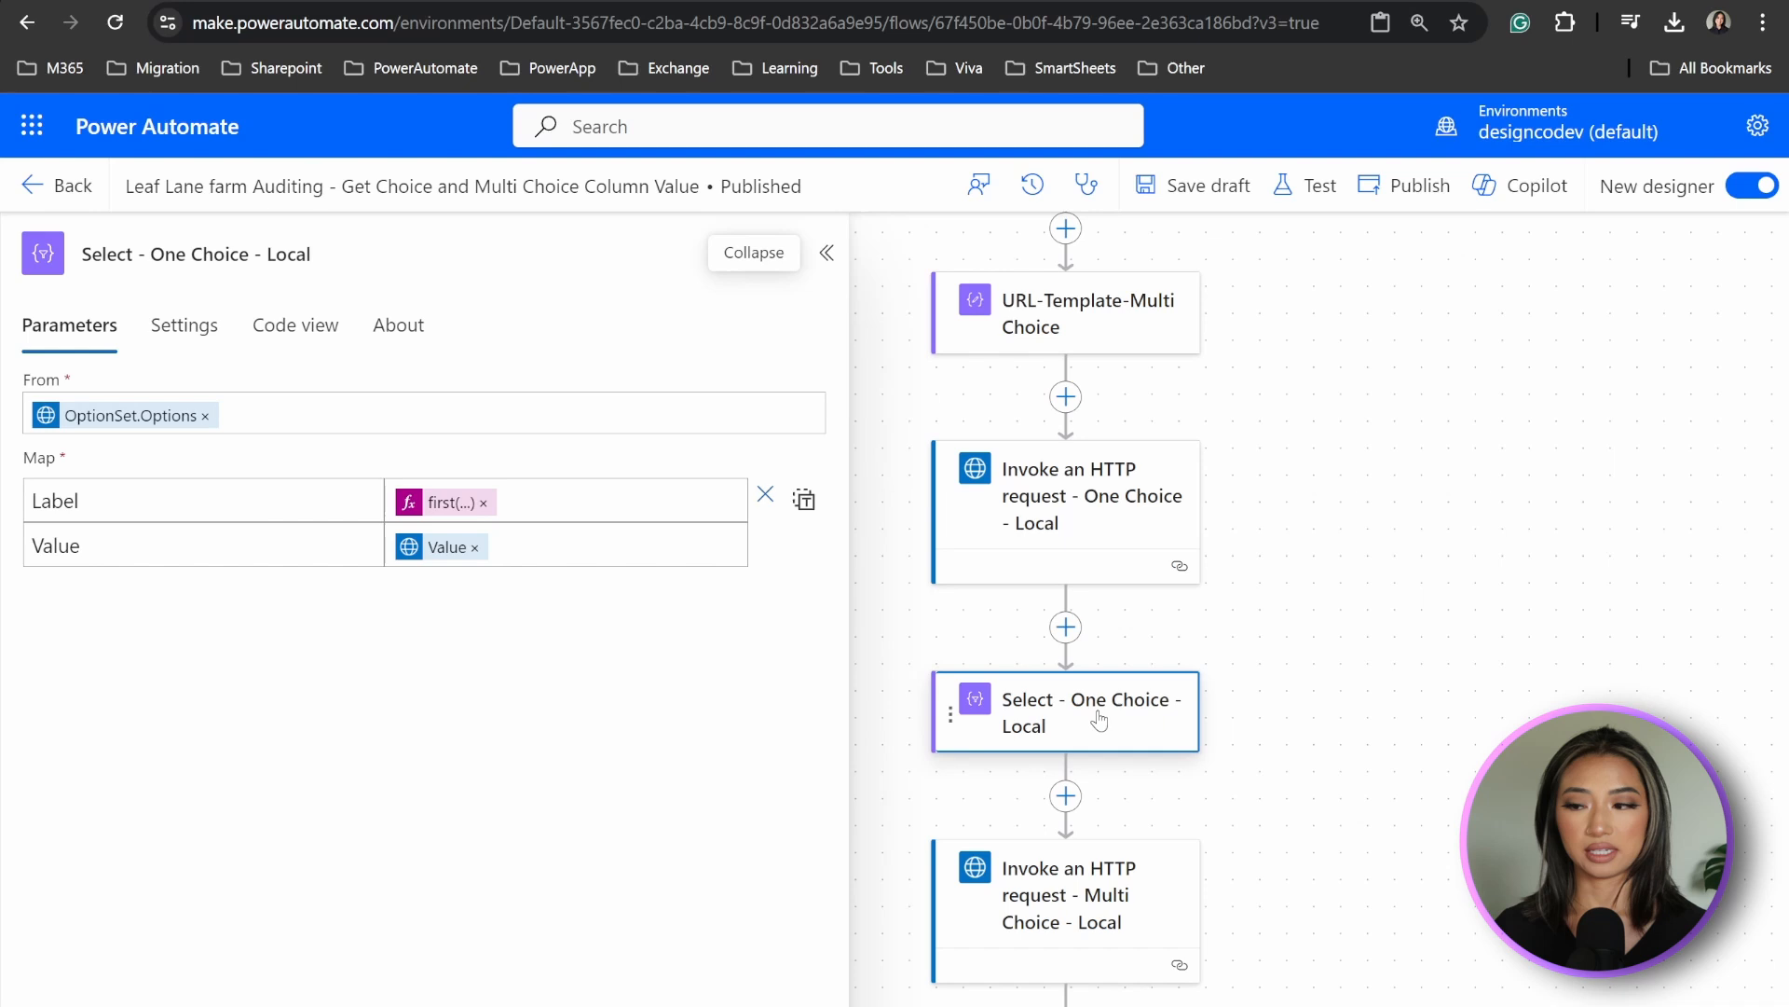
Inspect Select - One Choice - Local and the OptionSet in its run output.
click(294, 325)
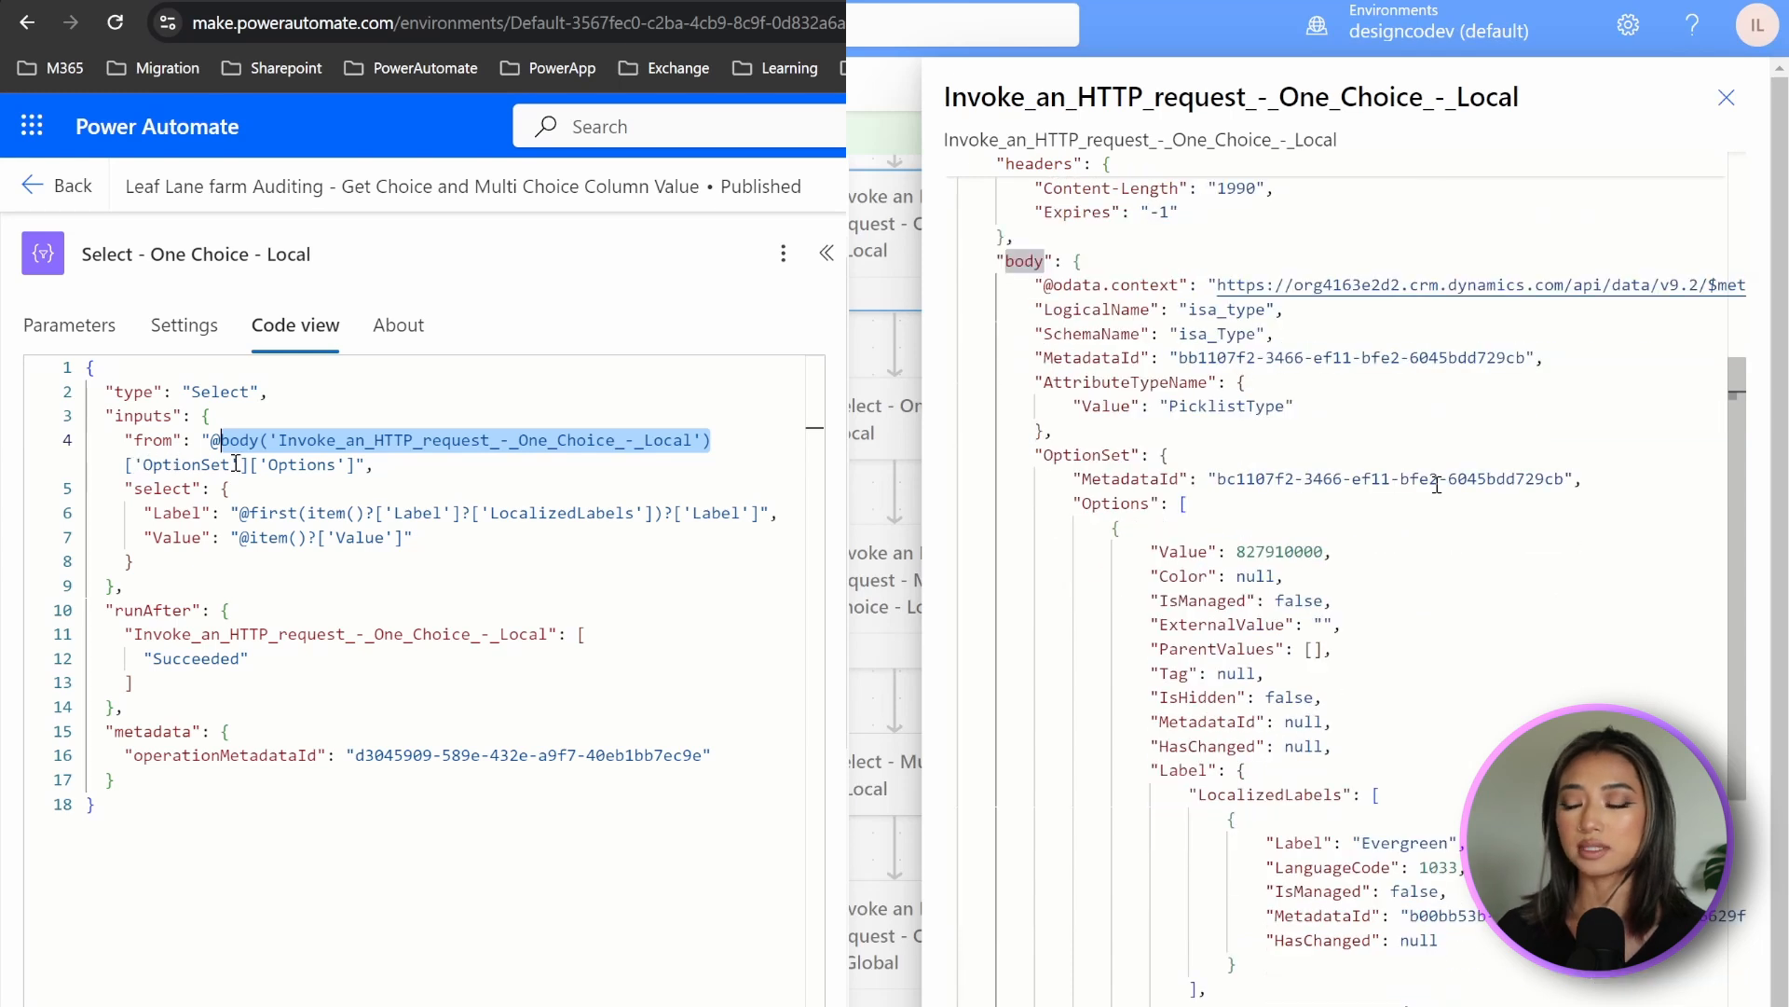
scroll(down, 3)
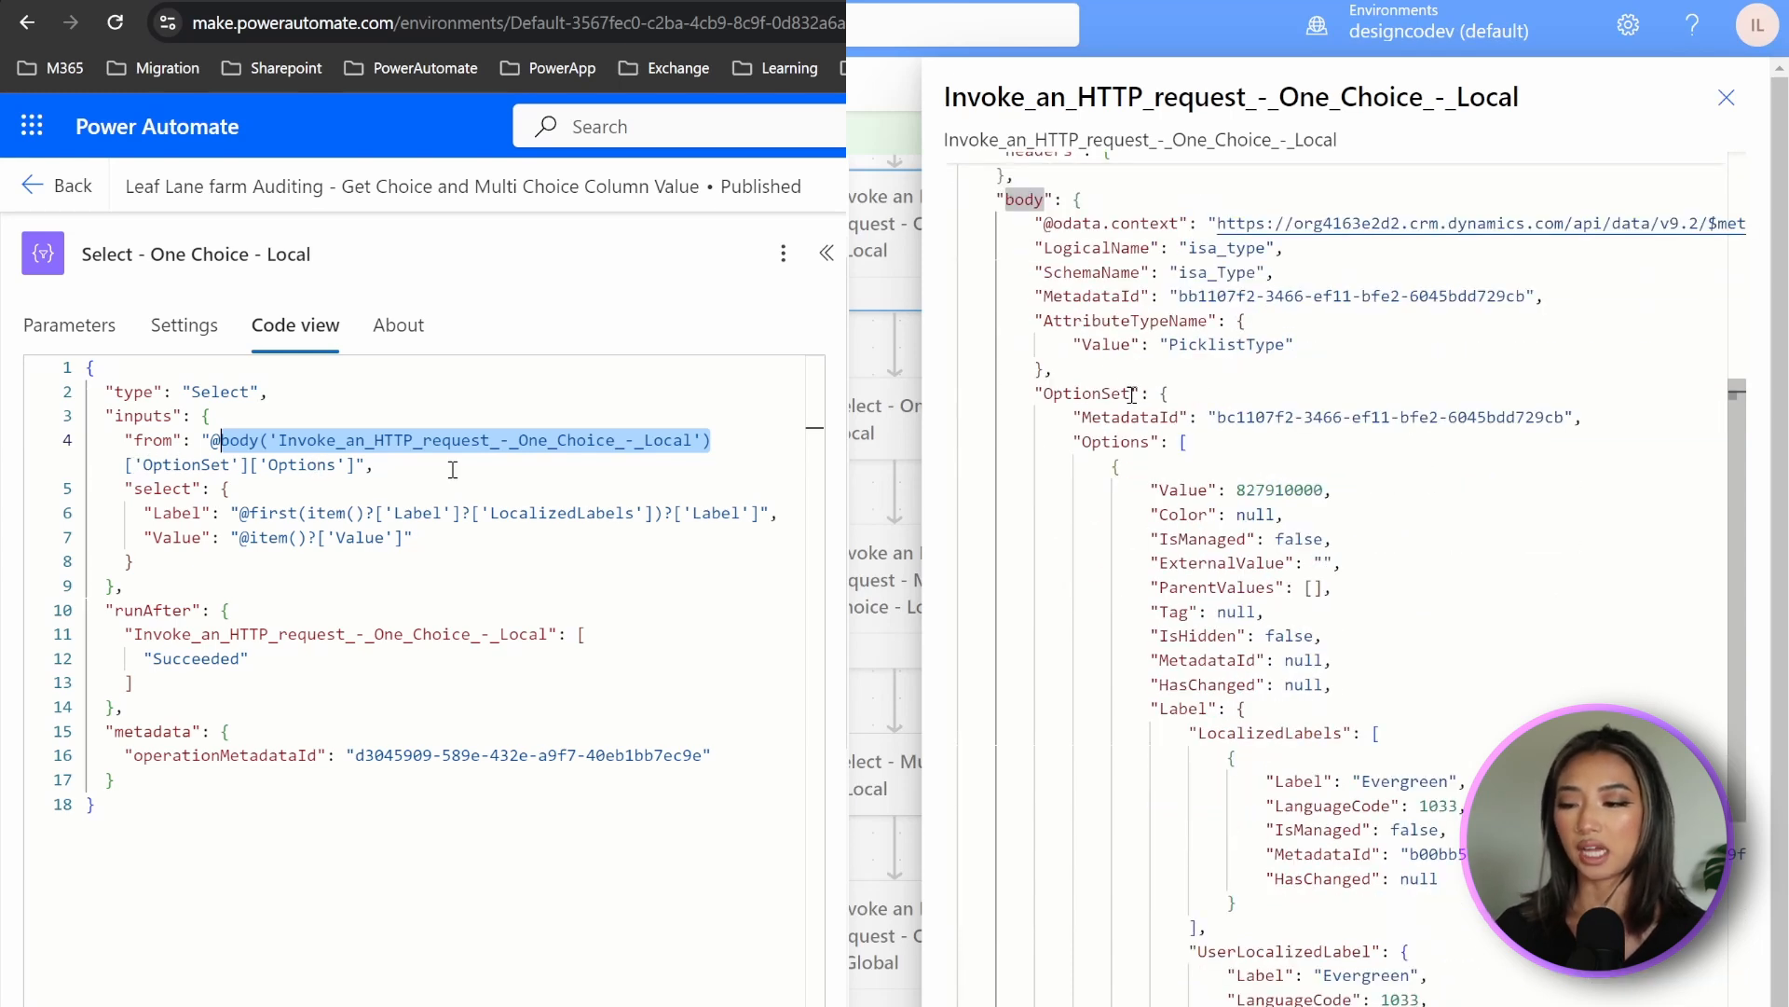
double_click(1084, 392)
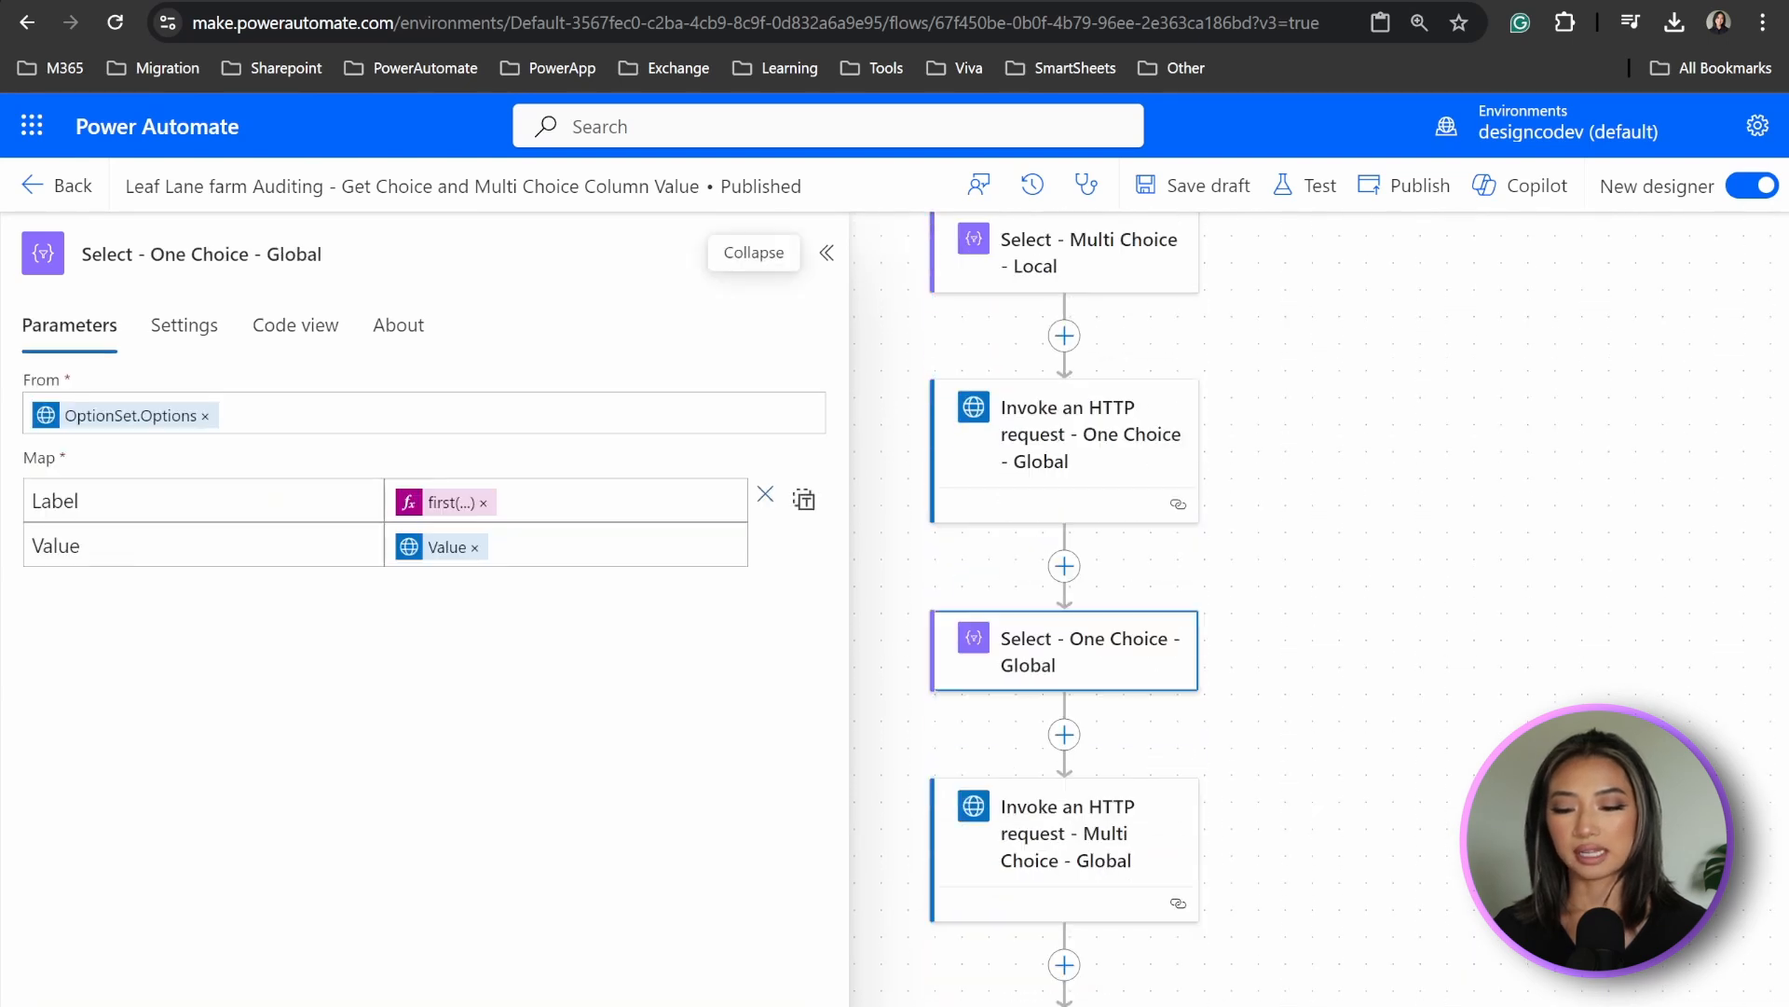
Review Select - One Choice - Global's OptionSet Options from expression in Code view.
click(294, 325)
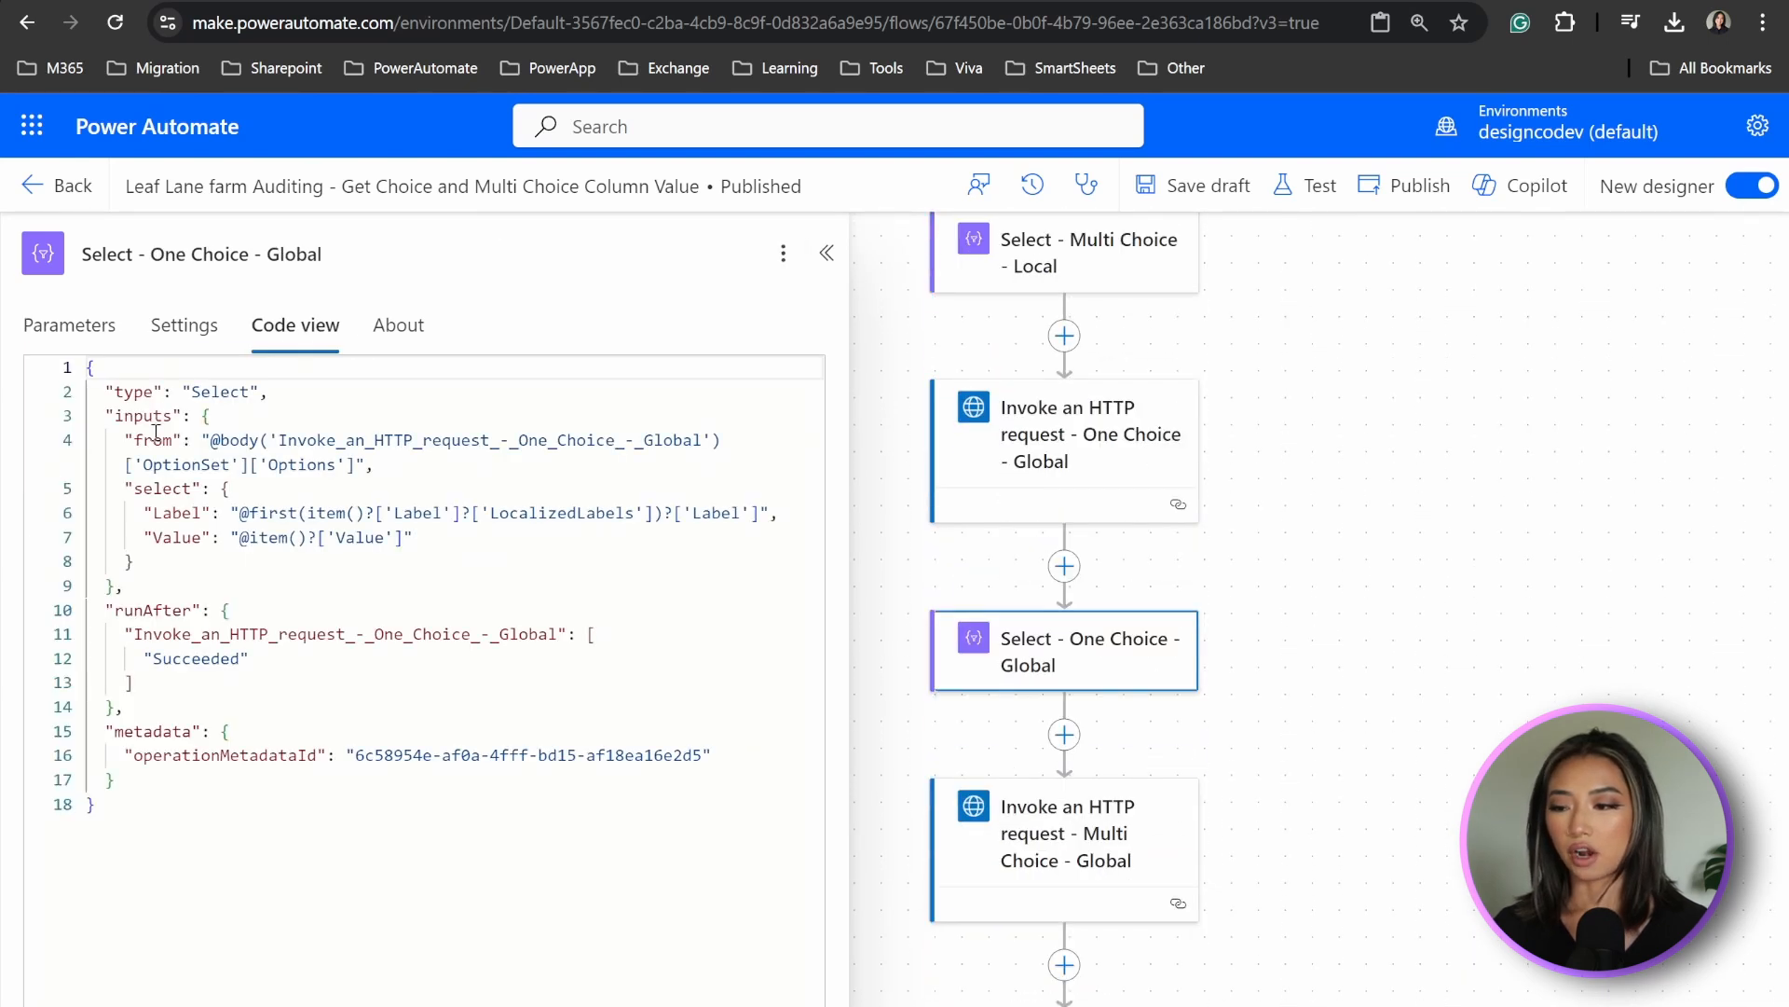
drag(212, 441, 356, 465)
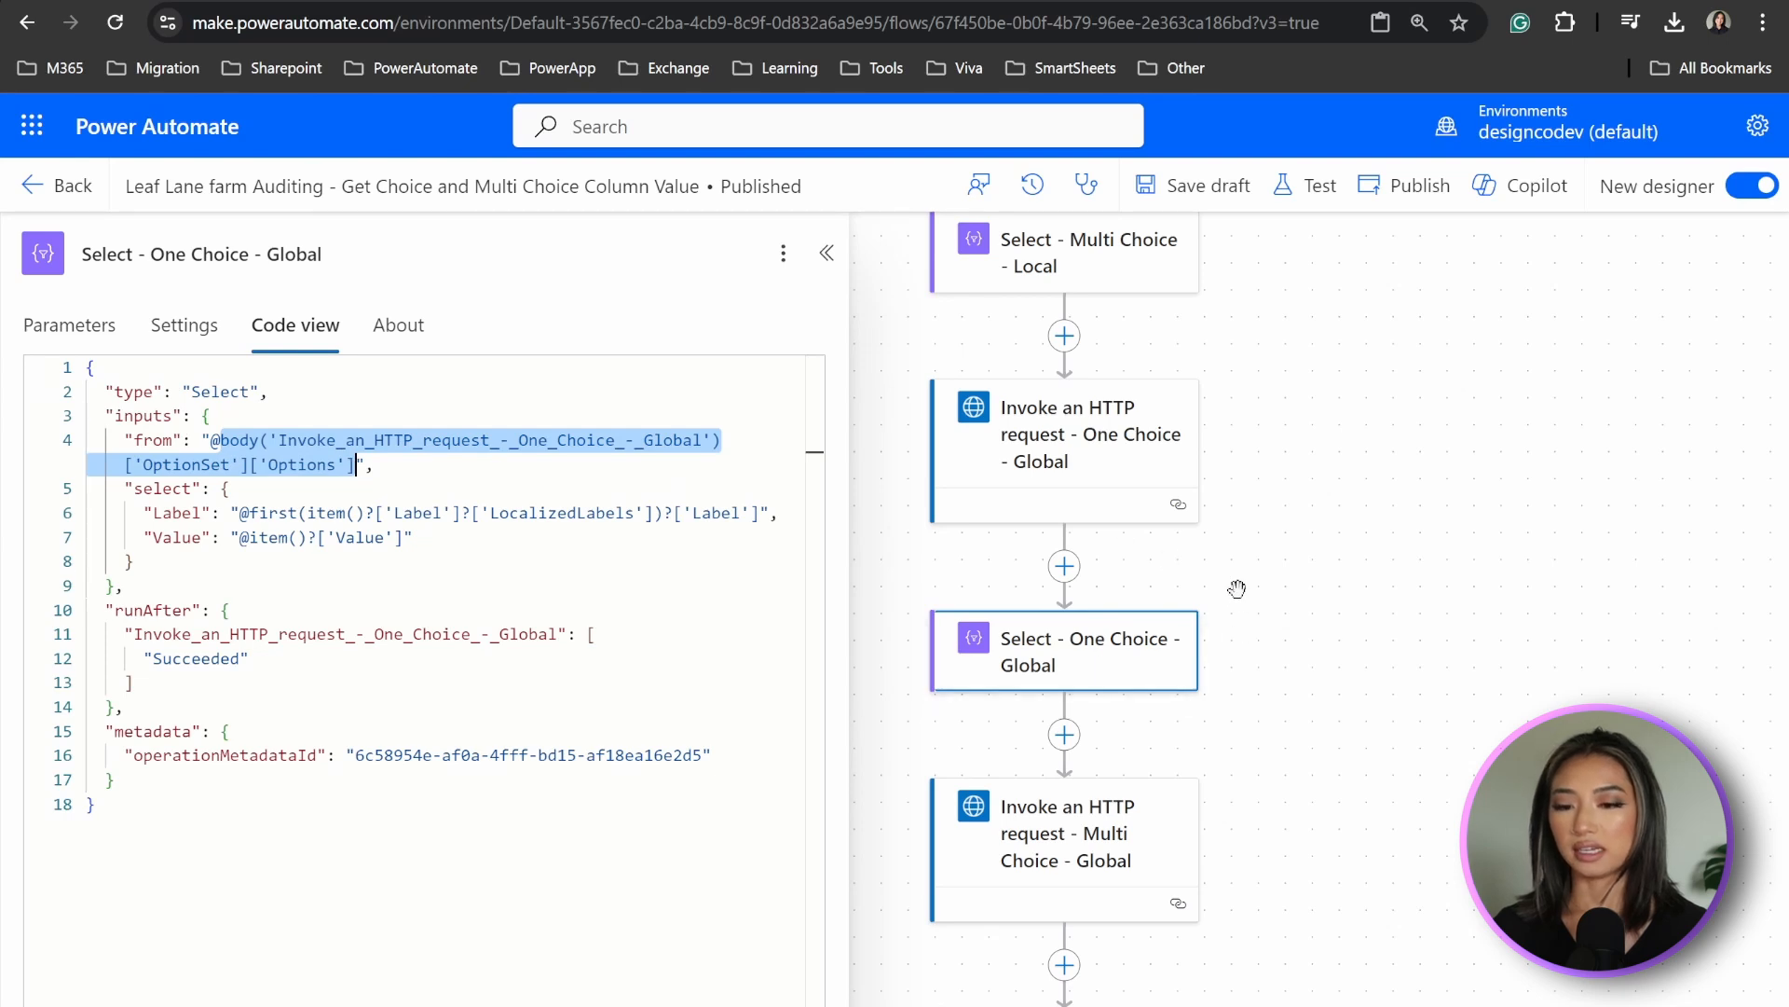
click(1222, 638)
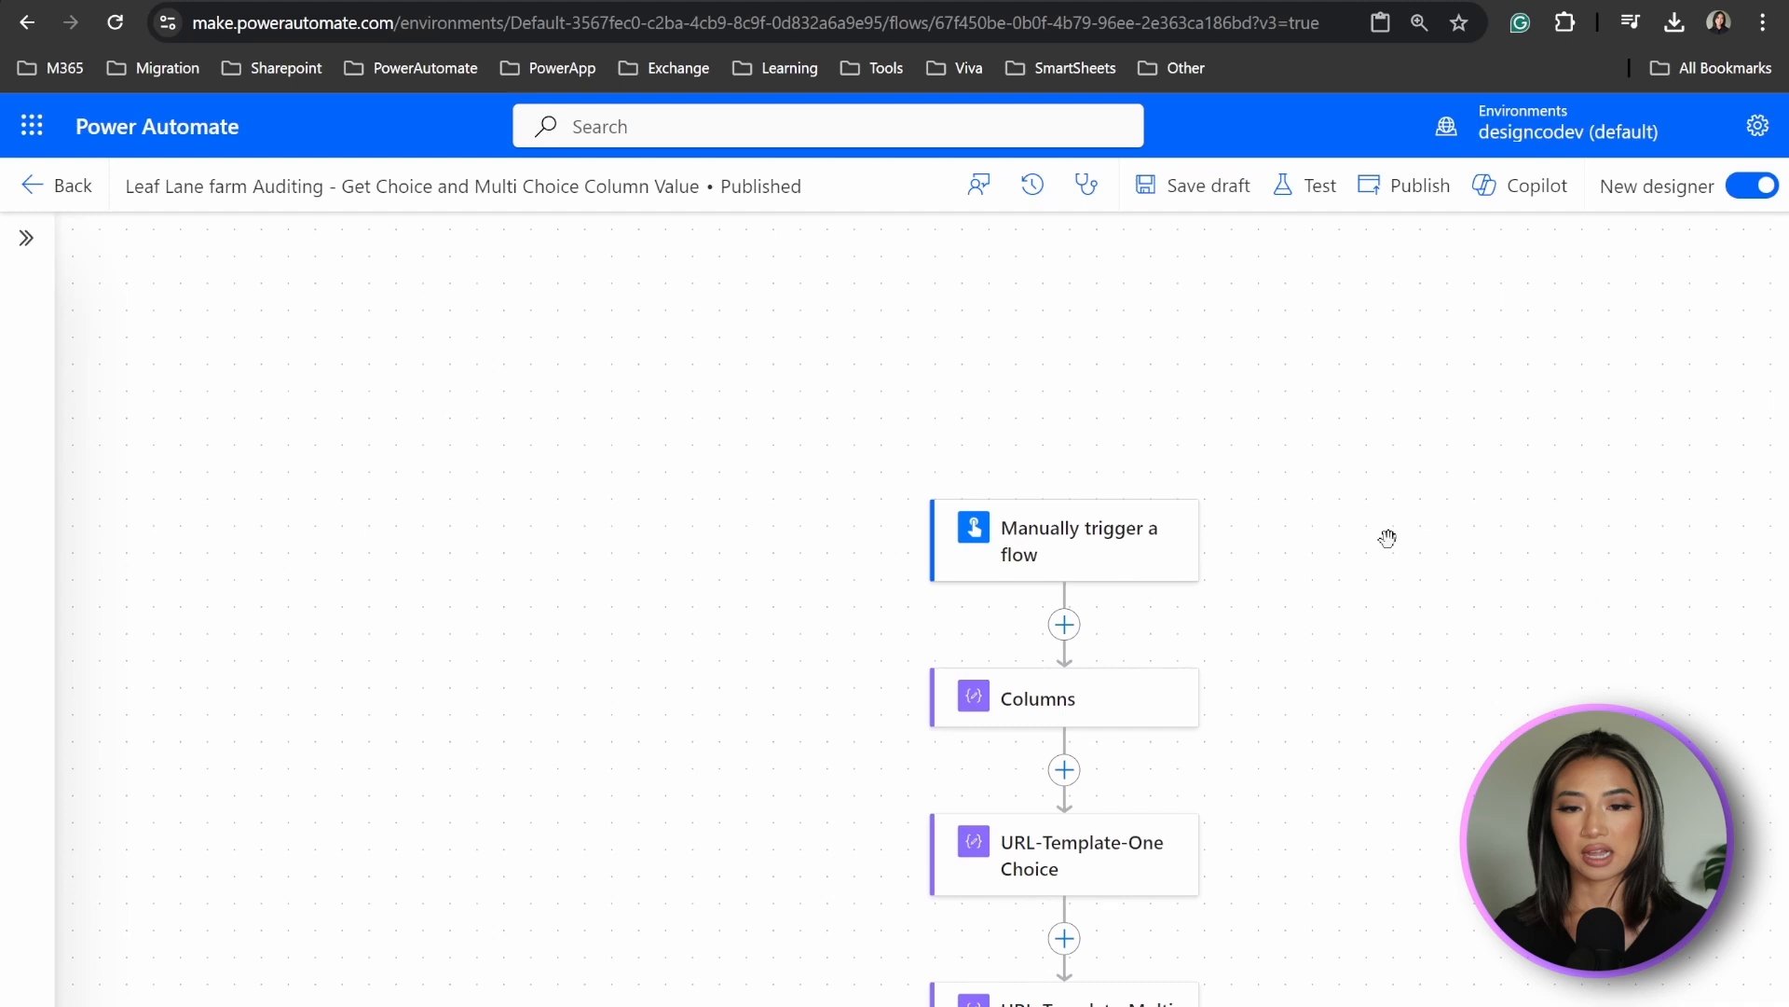
Test-run the flow and inspect List rows raw output for isa_leafcolor numeric codes.
click(1305, 185)
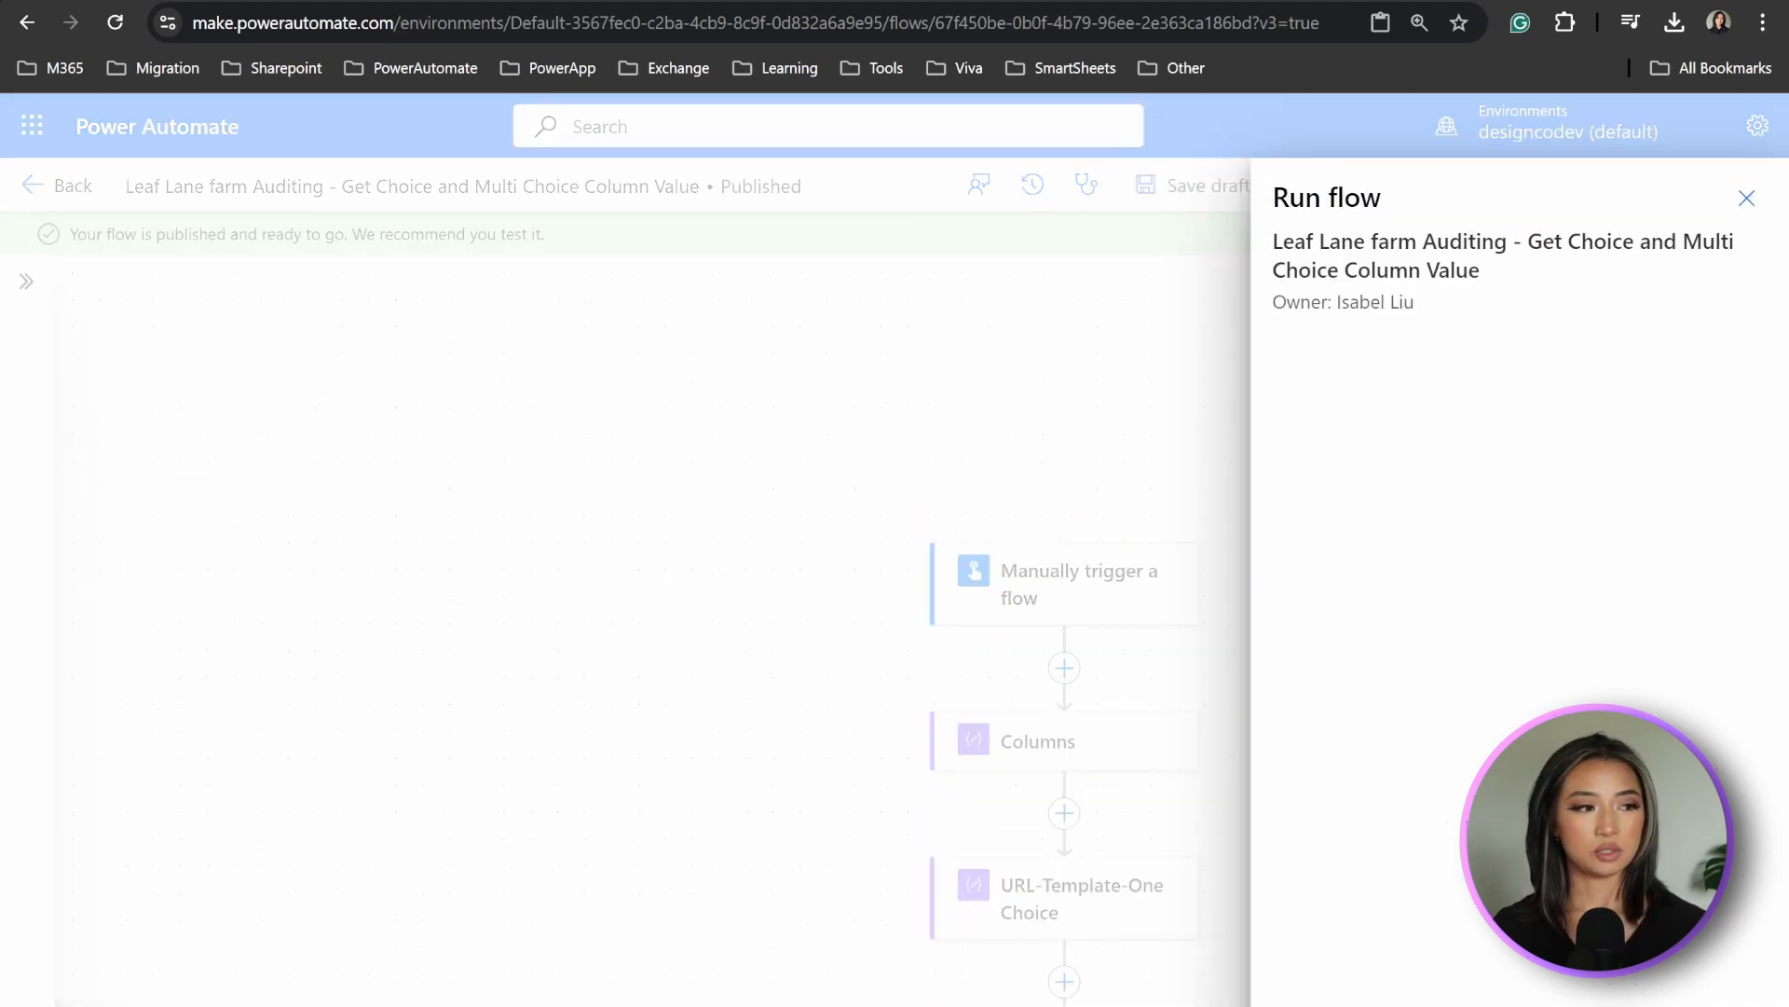
click(1129, 509)
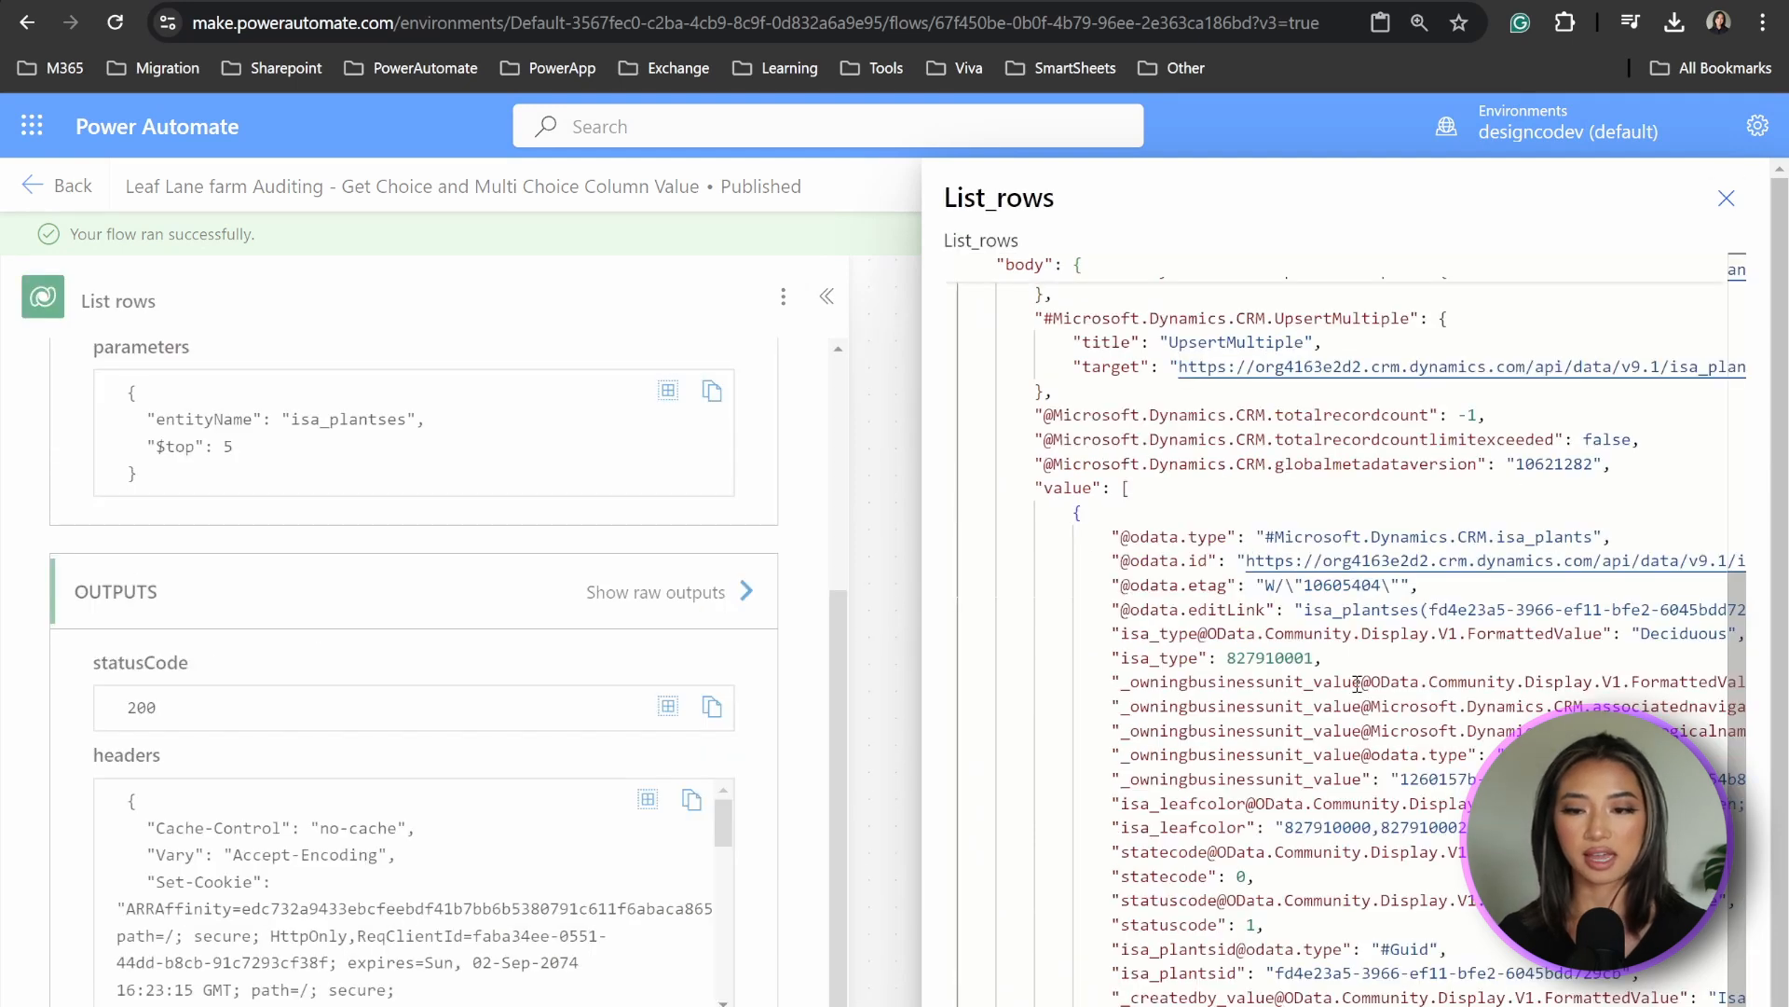
scroll(down, 3)
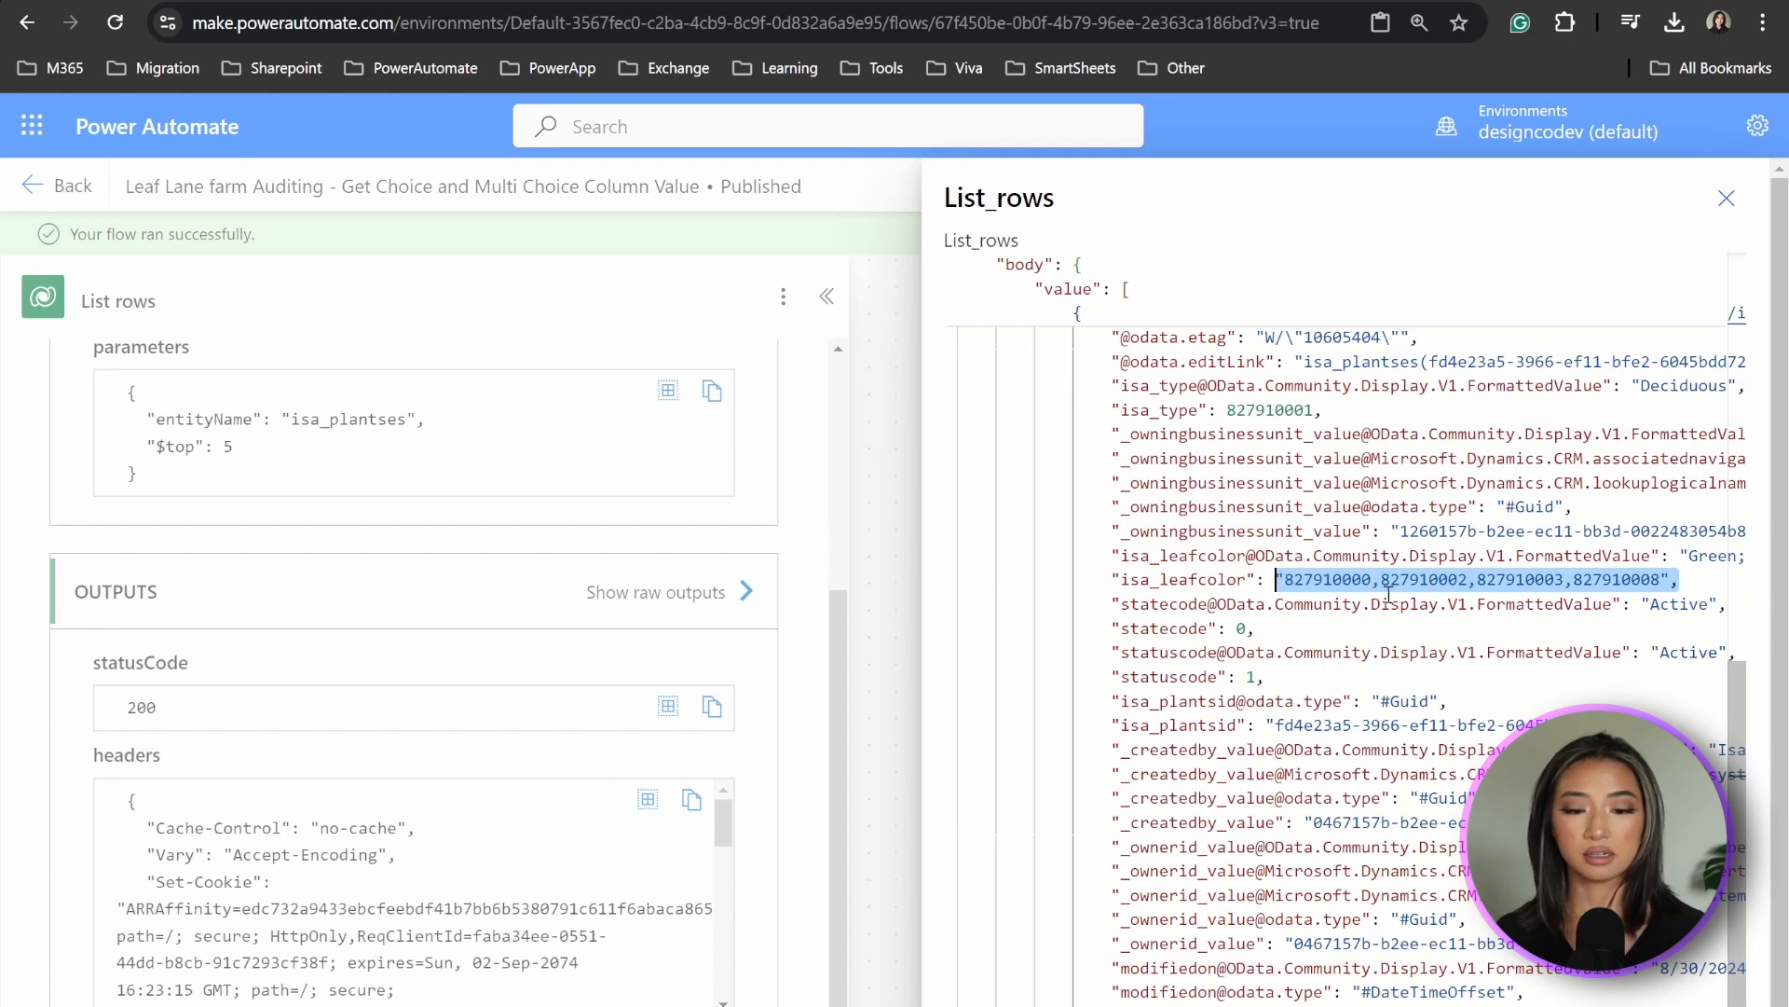
click(1323, 410)
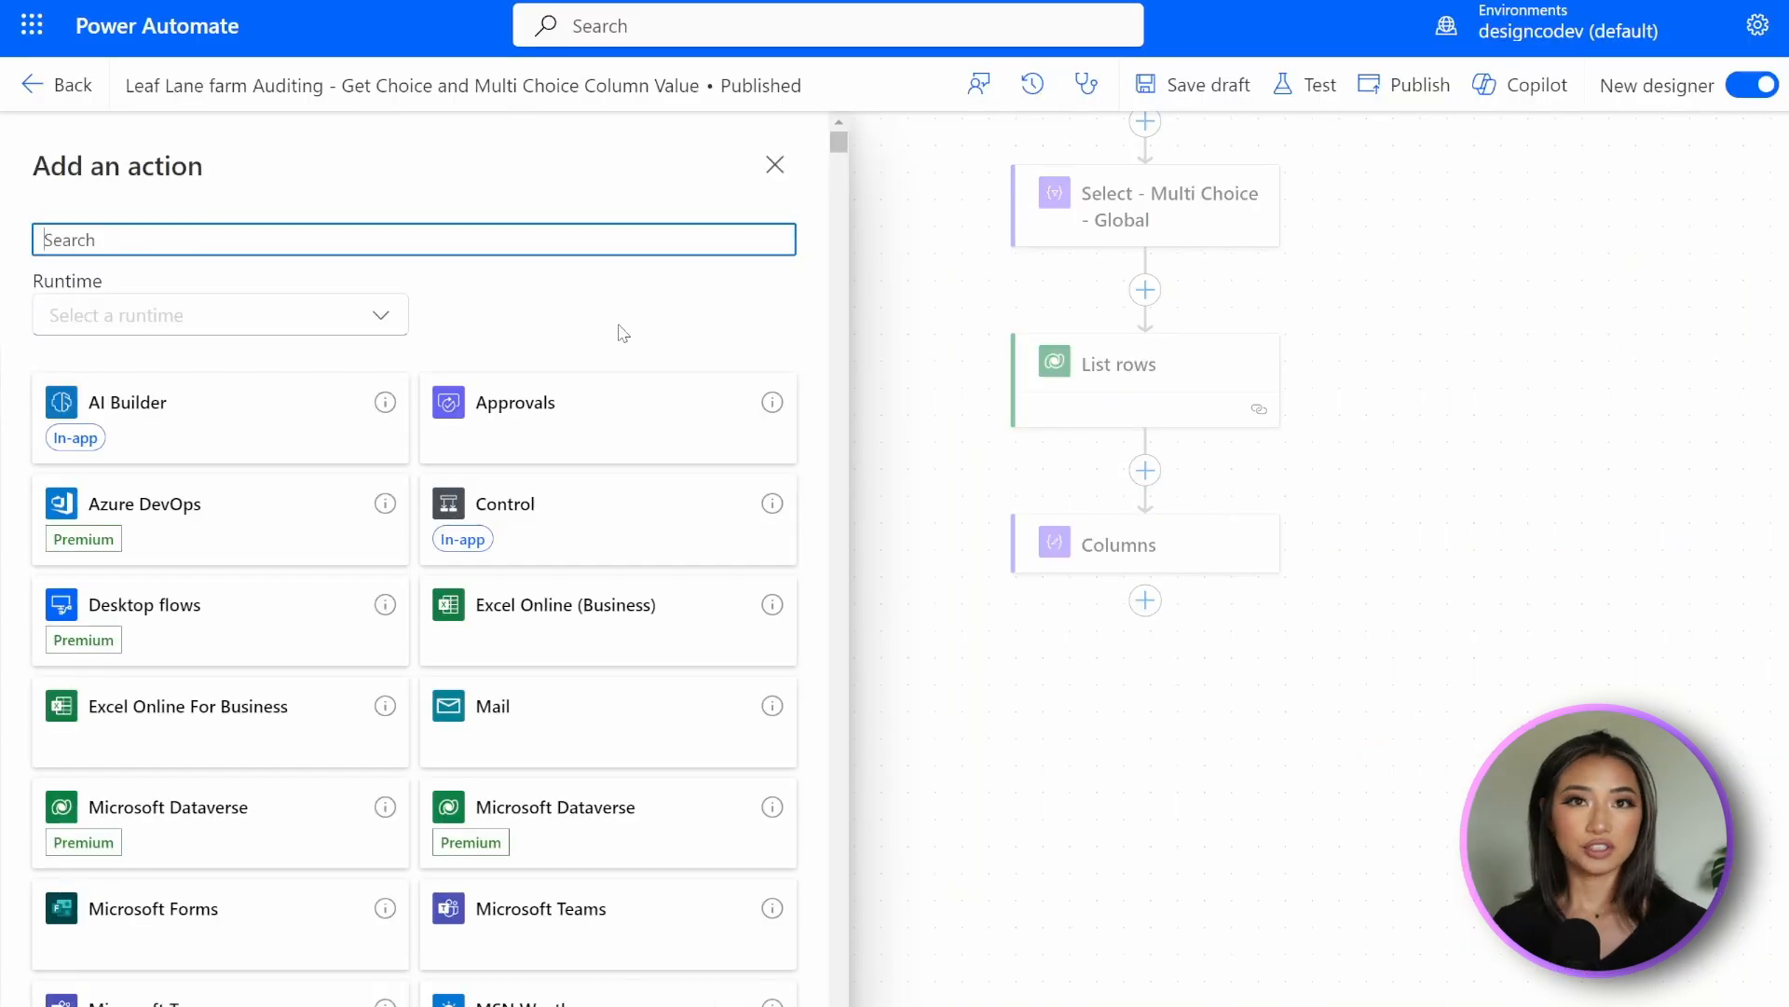
Add a Plants row named Daisy with Air Quality and Economic human benefits.
text(plants)
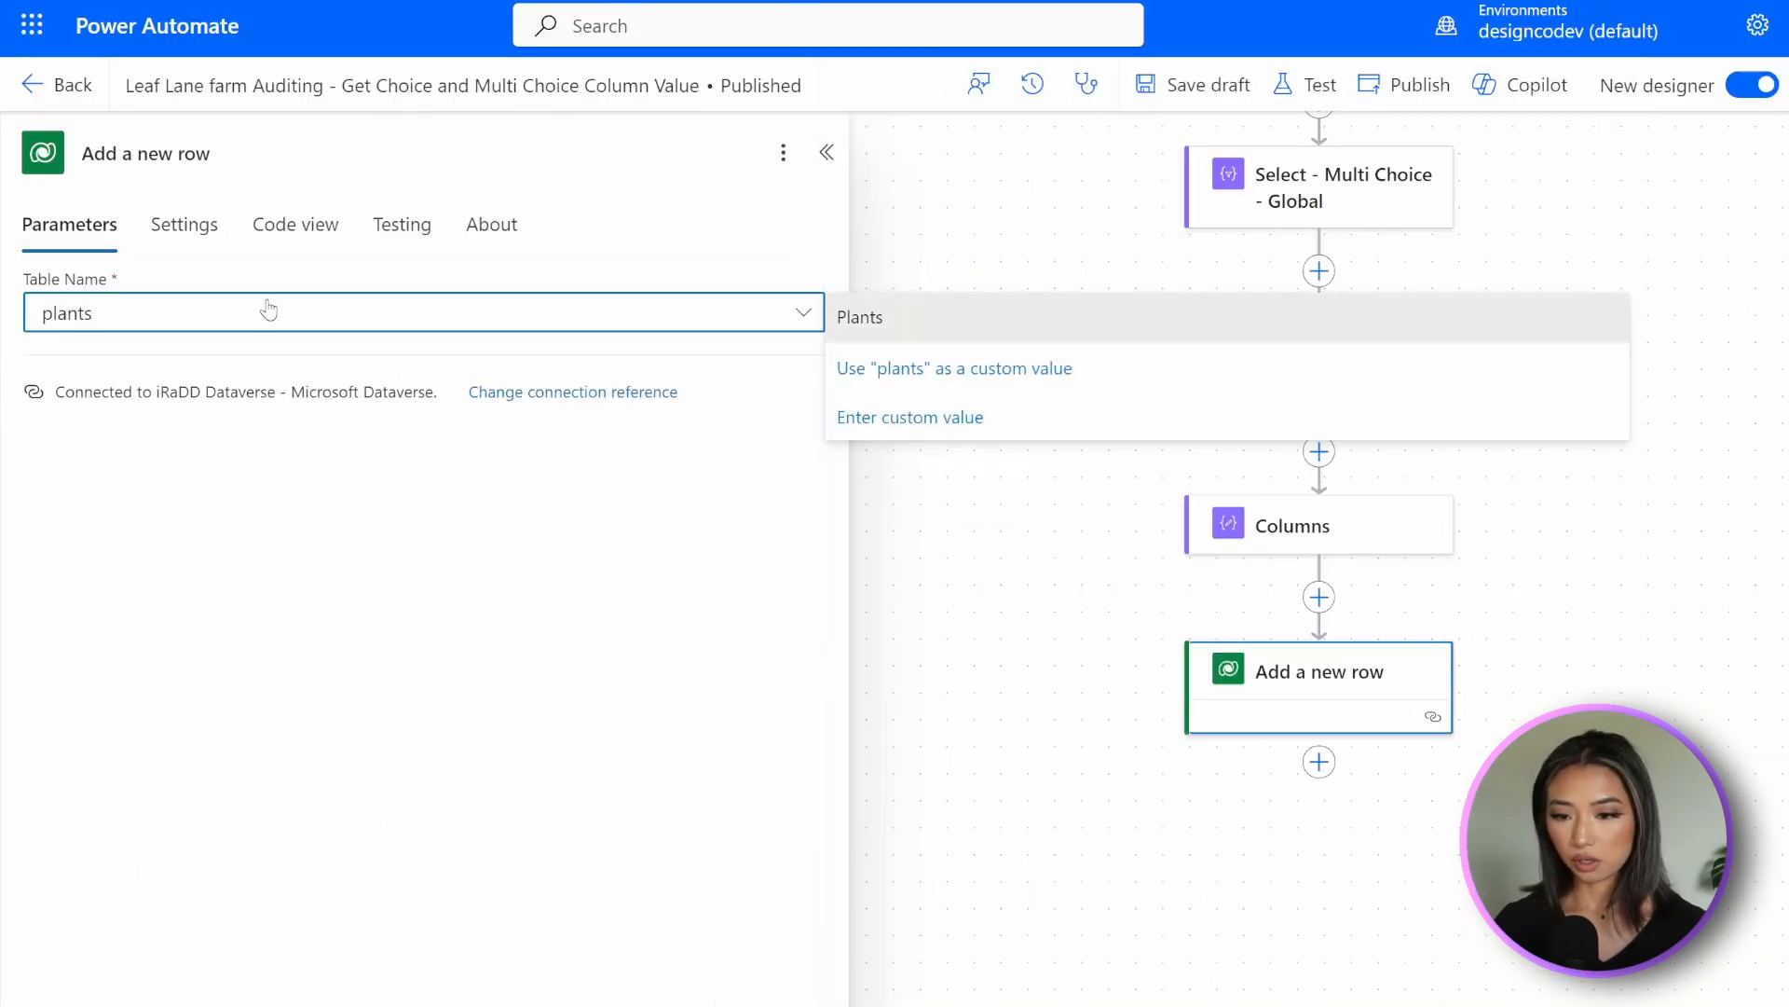
text(Dai)
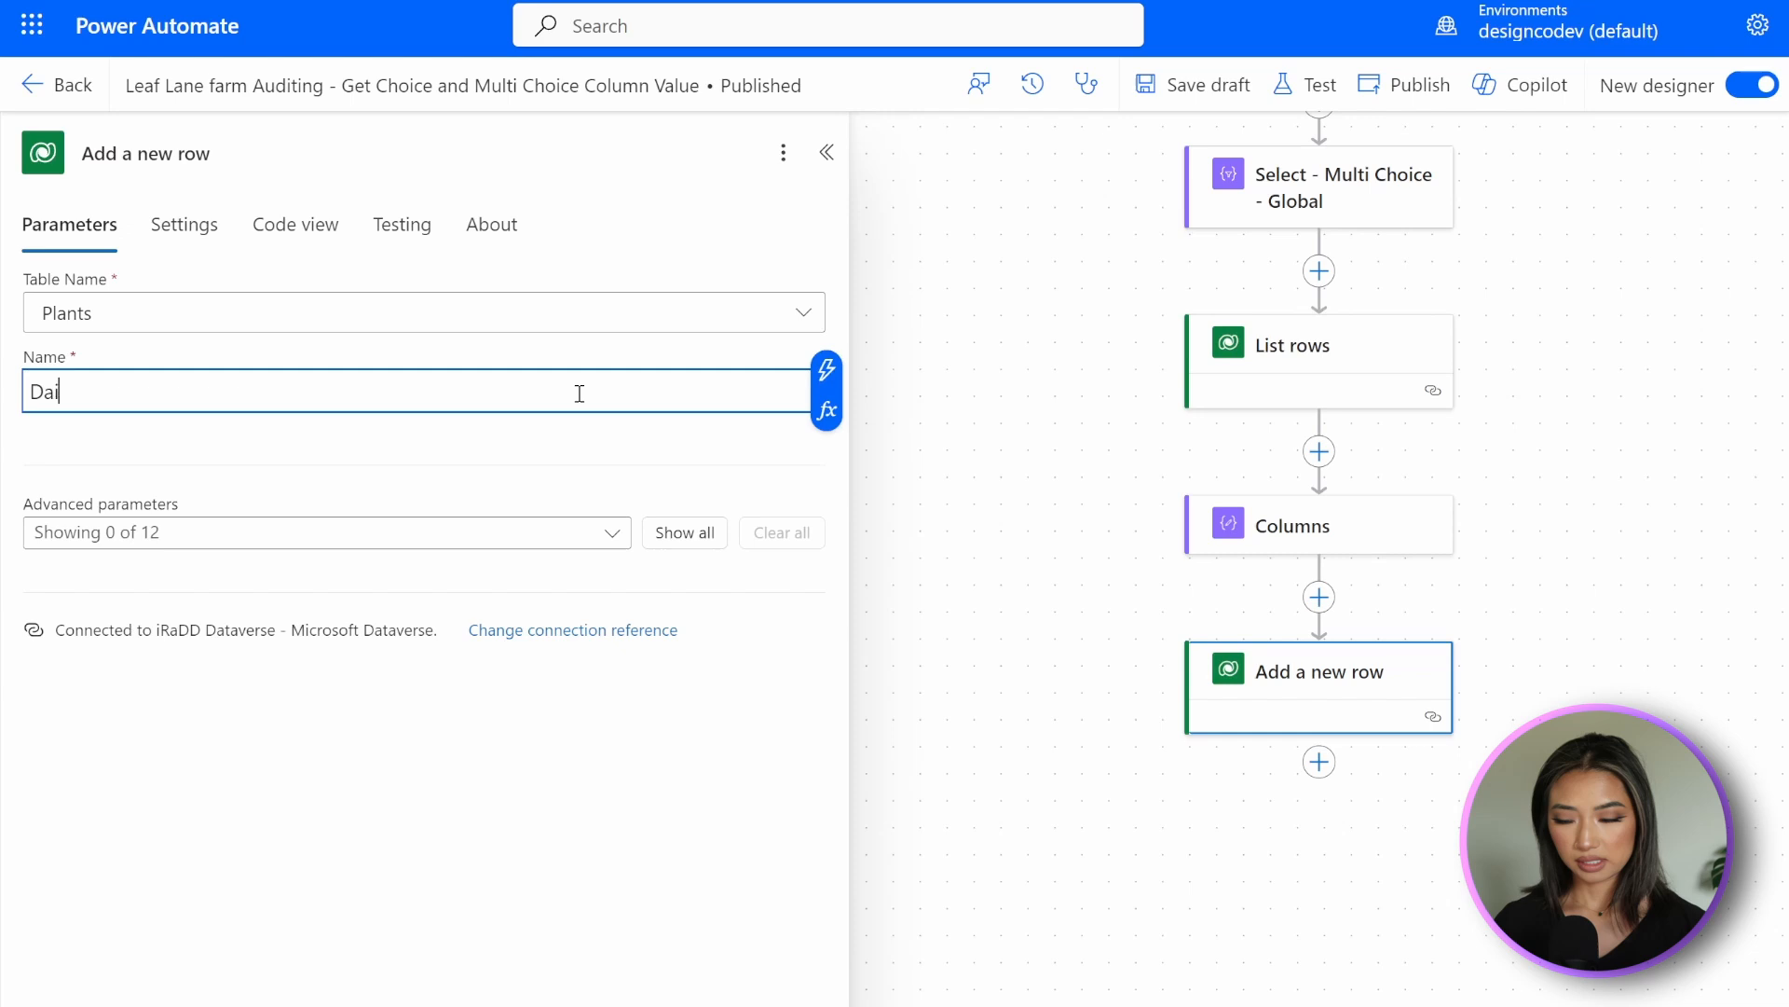
click(683, 532)
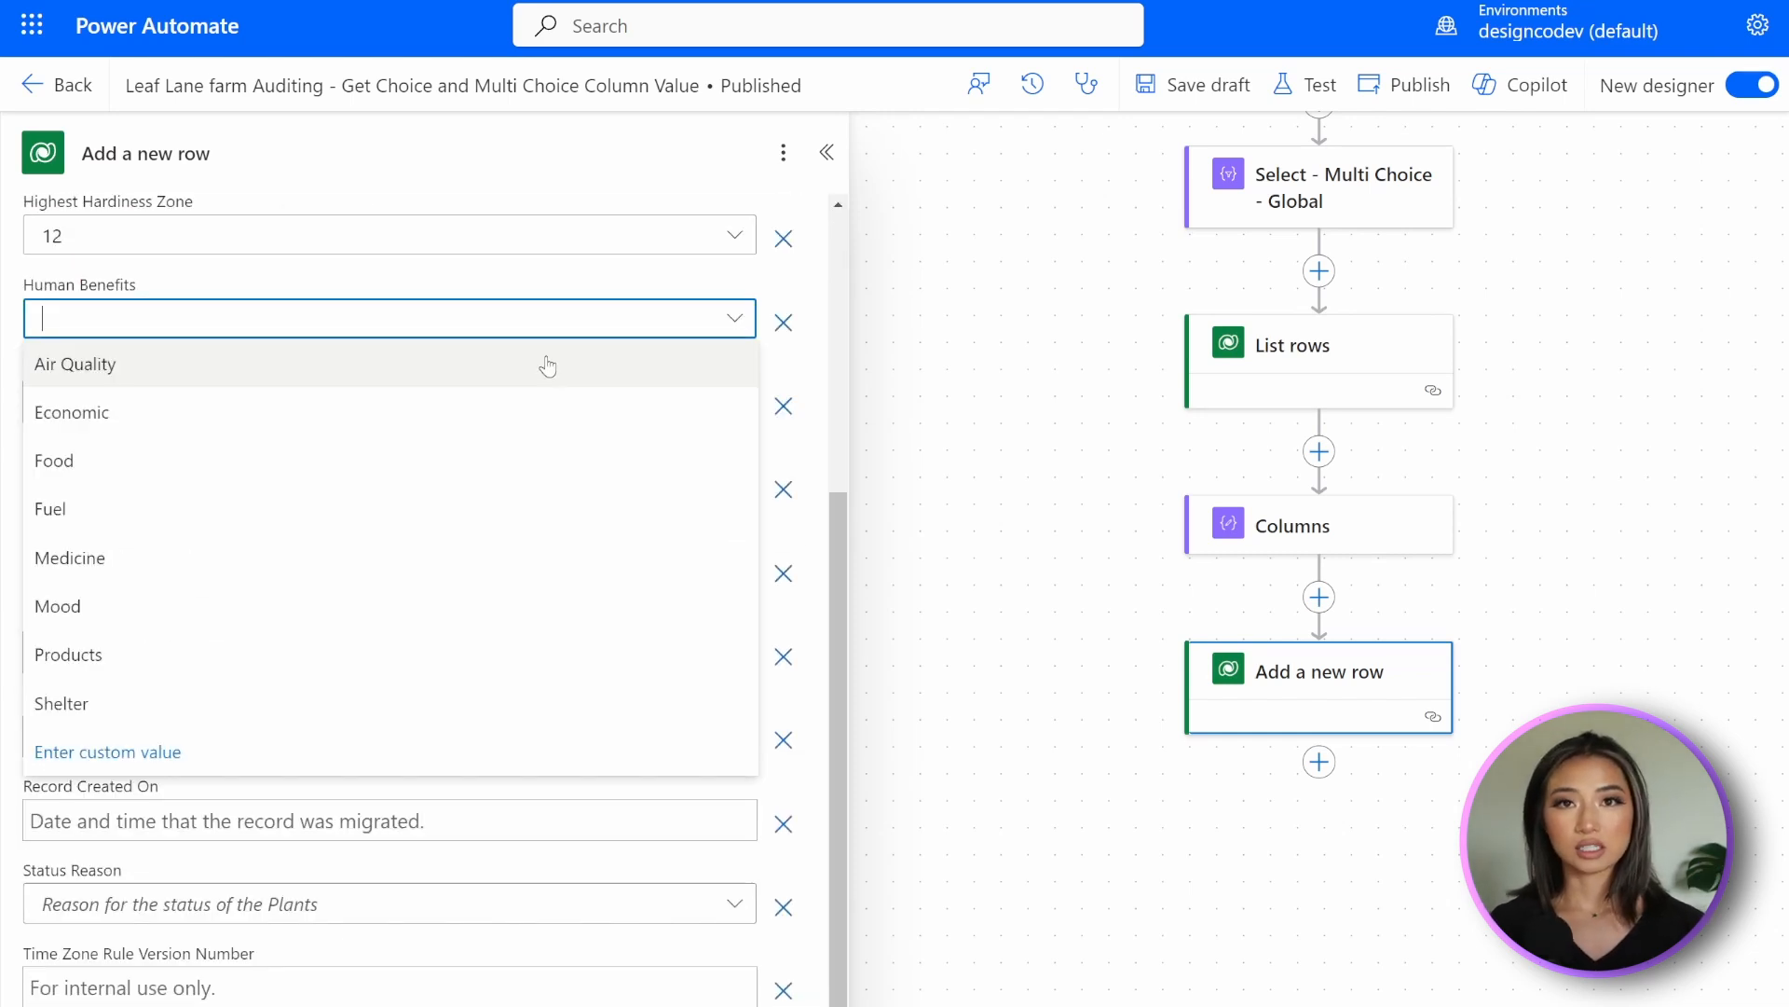
click(75, 363)
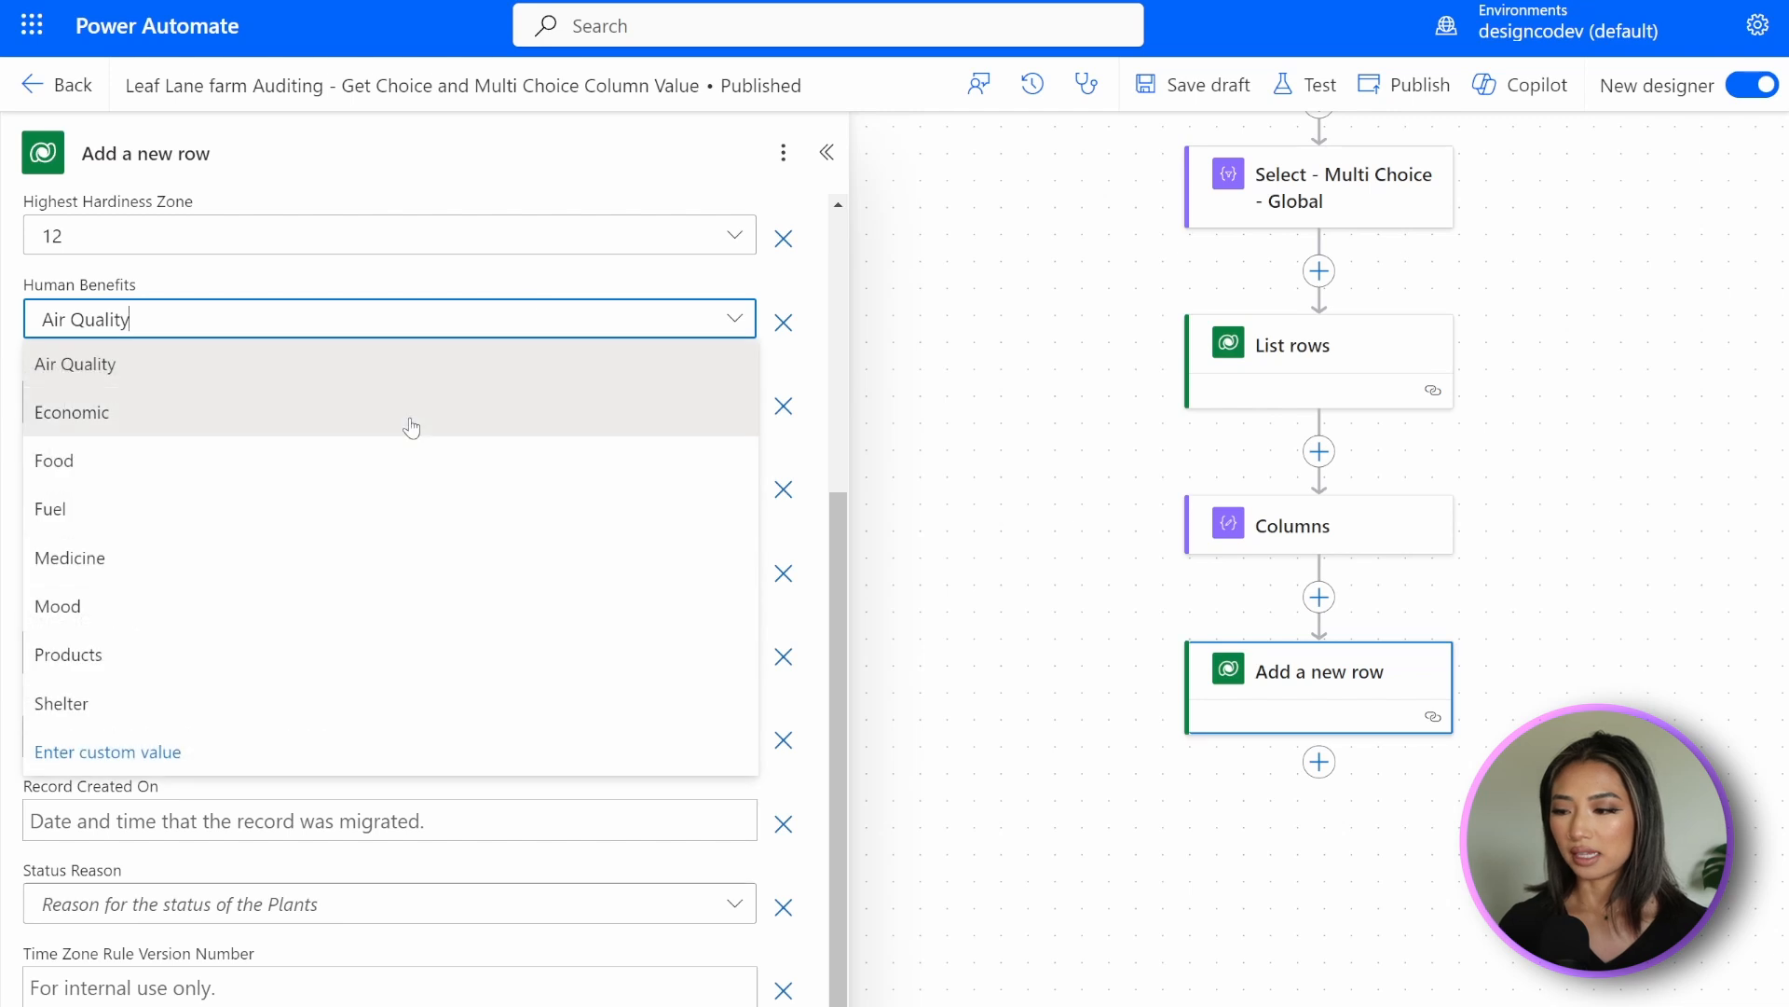
click(70, 557)
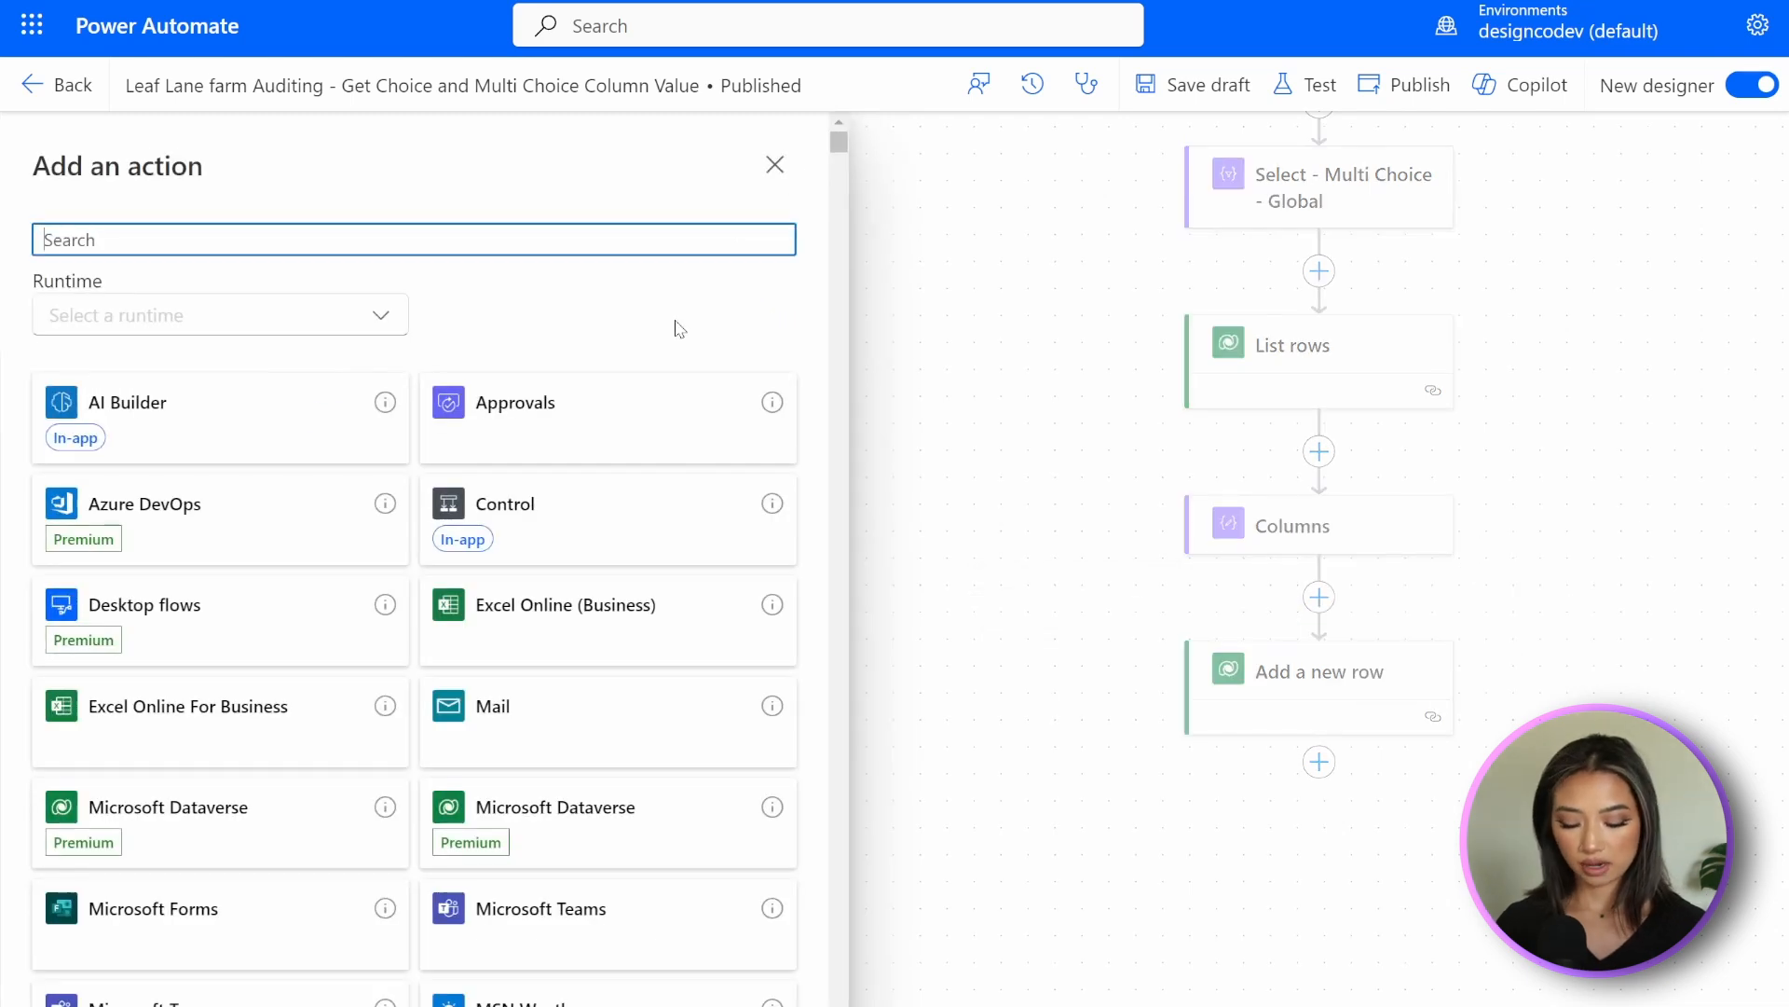
Add a Compose step holding JSON choice values for isa_leafcolor and isa_humanbenefits.
text(compose)
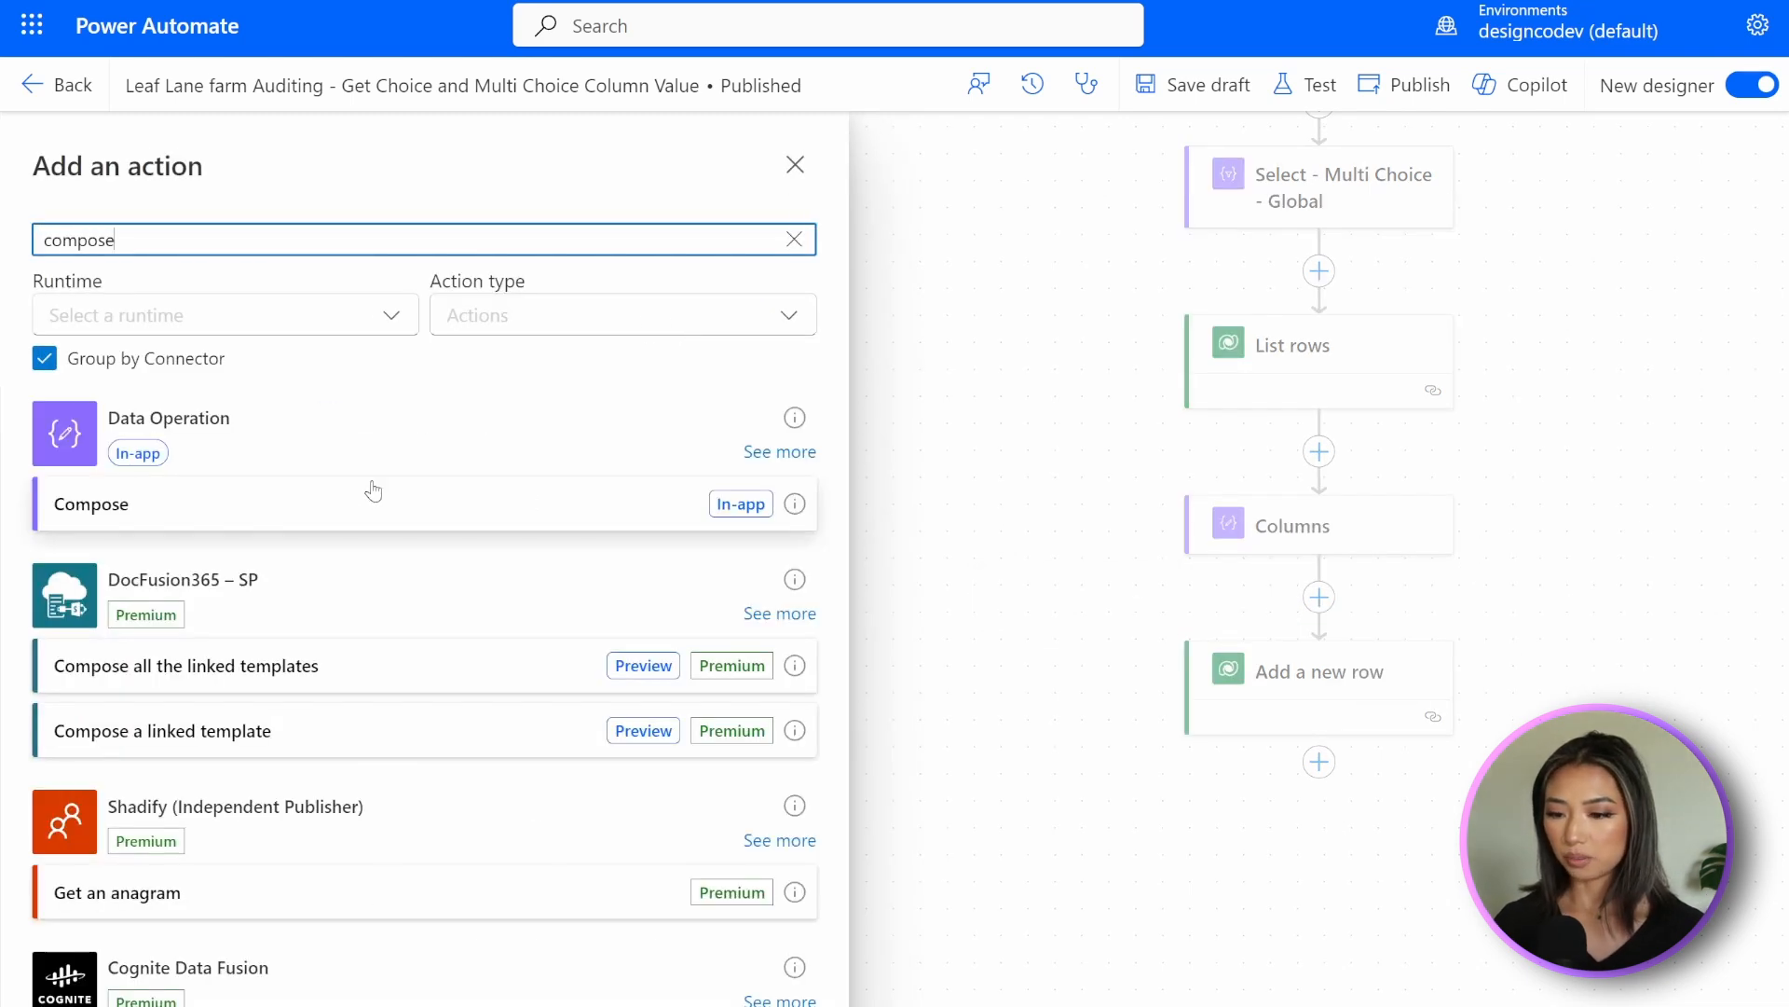
click(90, 503)
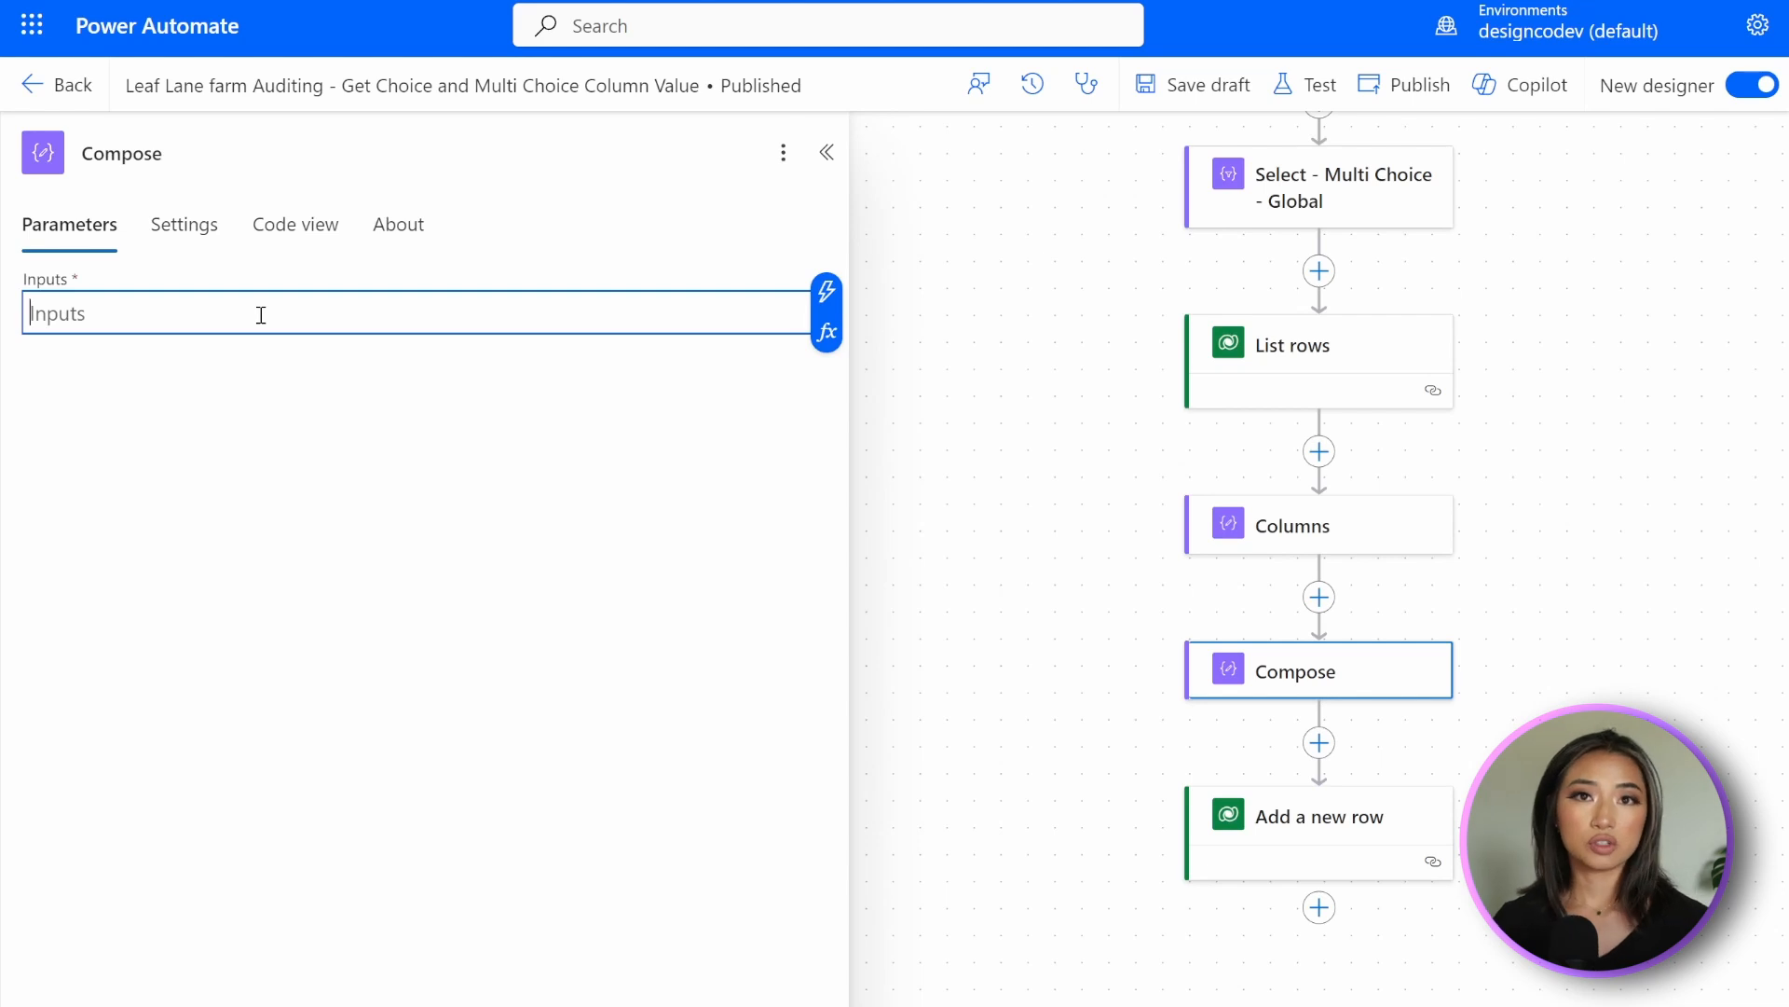
text({"isa_leafcolor": "827910000,827910002,827910004","isa_humanbenefits": "827910000,827910002,827910004","isa_type": 827910000,"isa_lowesthardinesszone": 827910000})
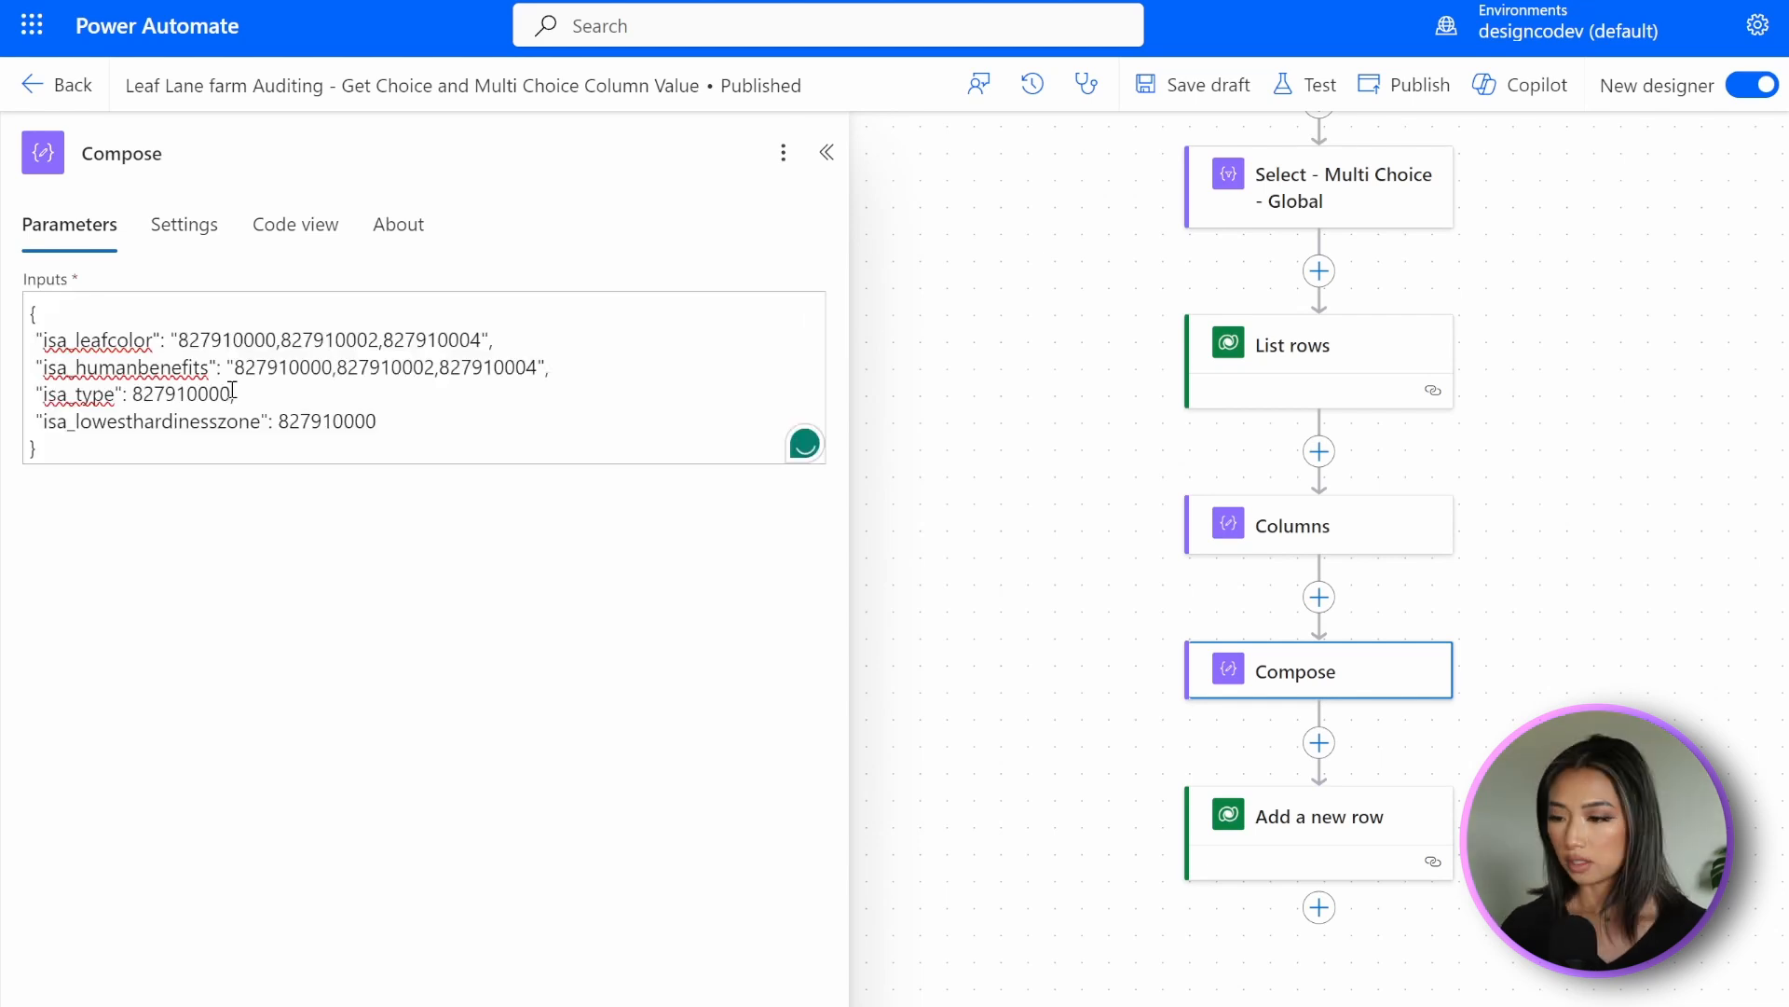
Set the new row's column to the Compose expression outputs('Compose')?['isa_type'].
click(1318, 830)
text(outputs('Compose')?'')
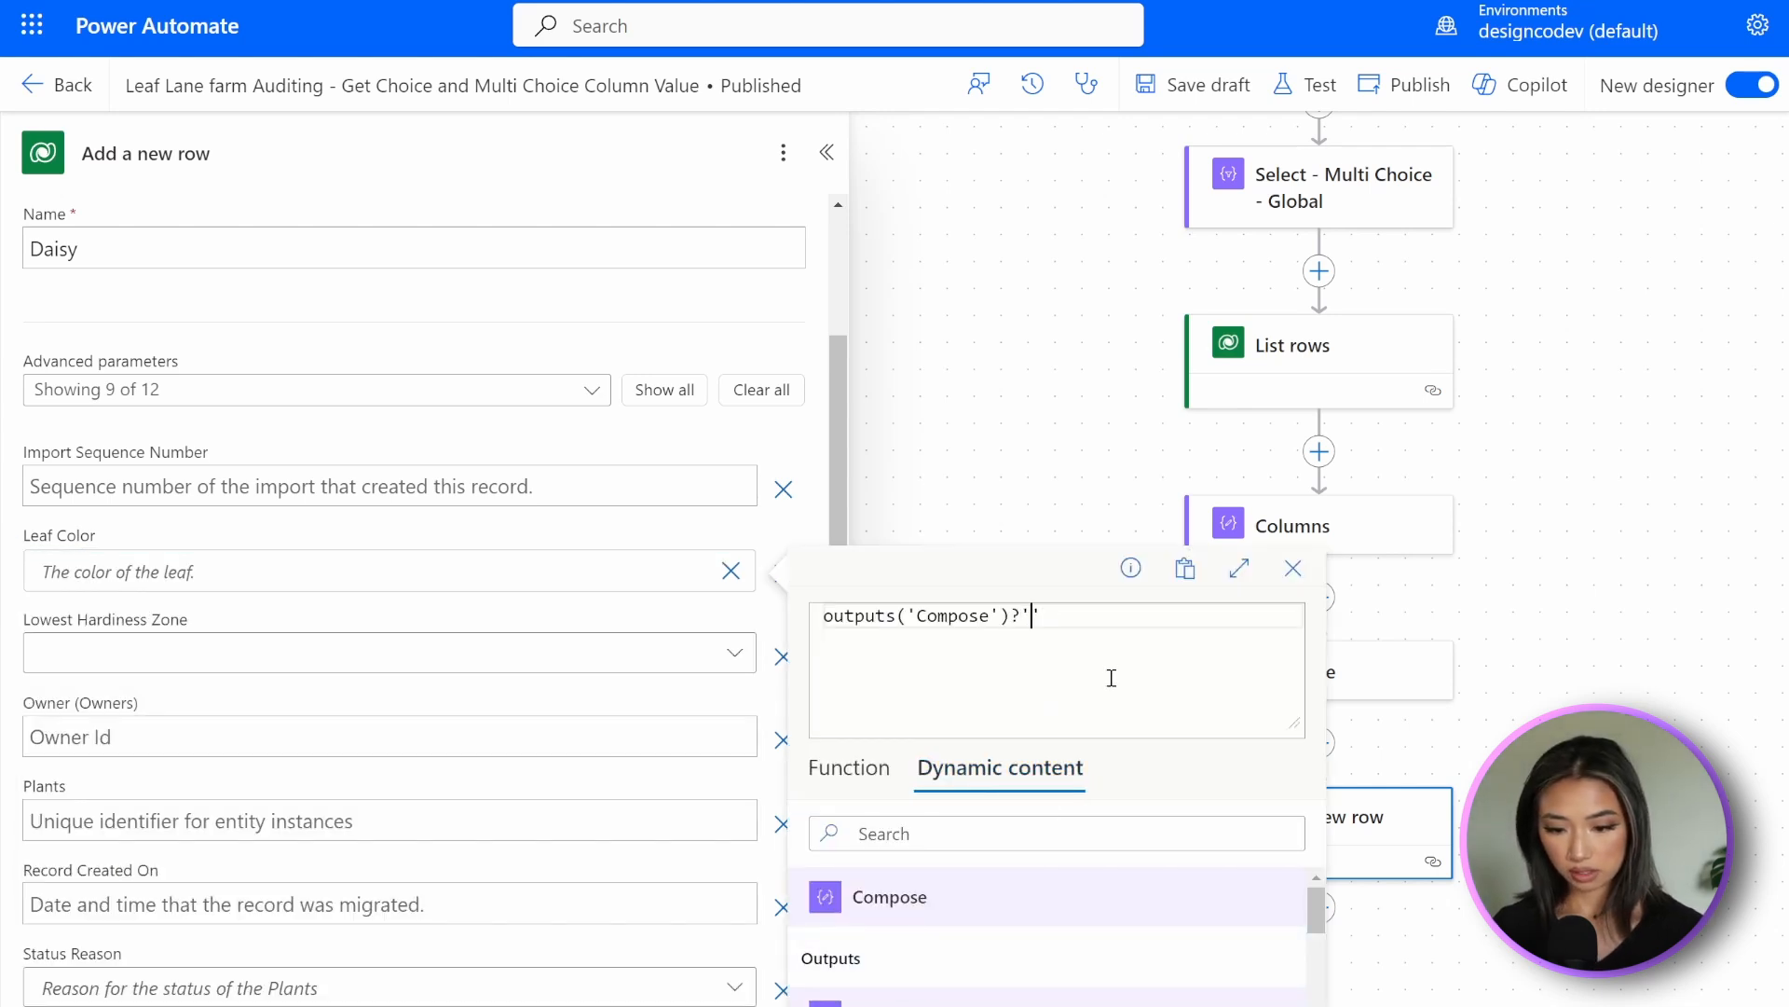
click(1293, 670)
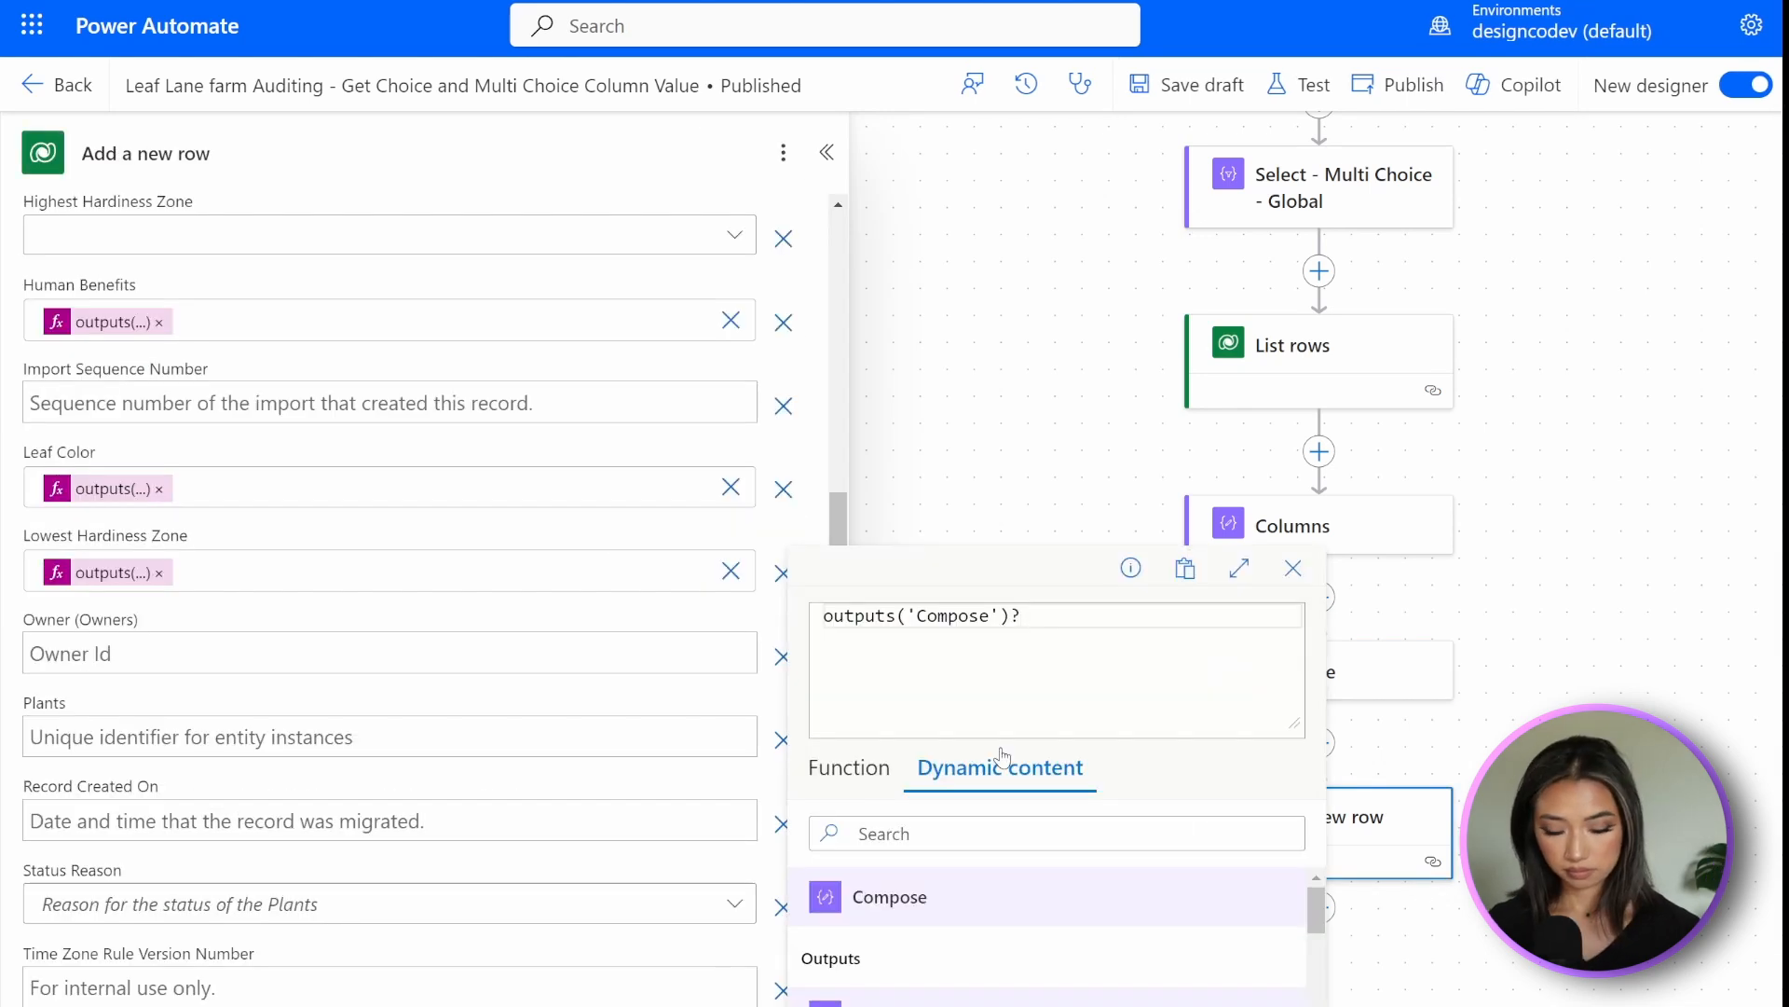
text(['isa_type'])
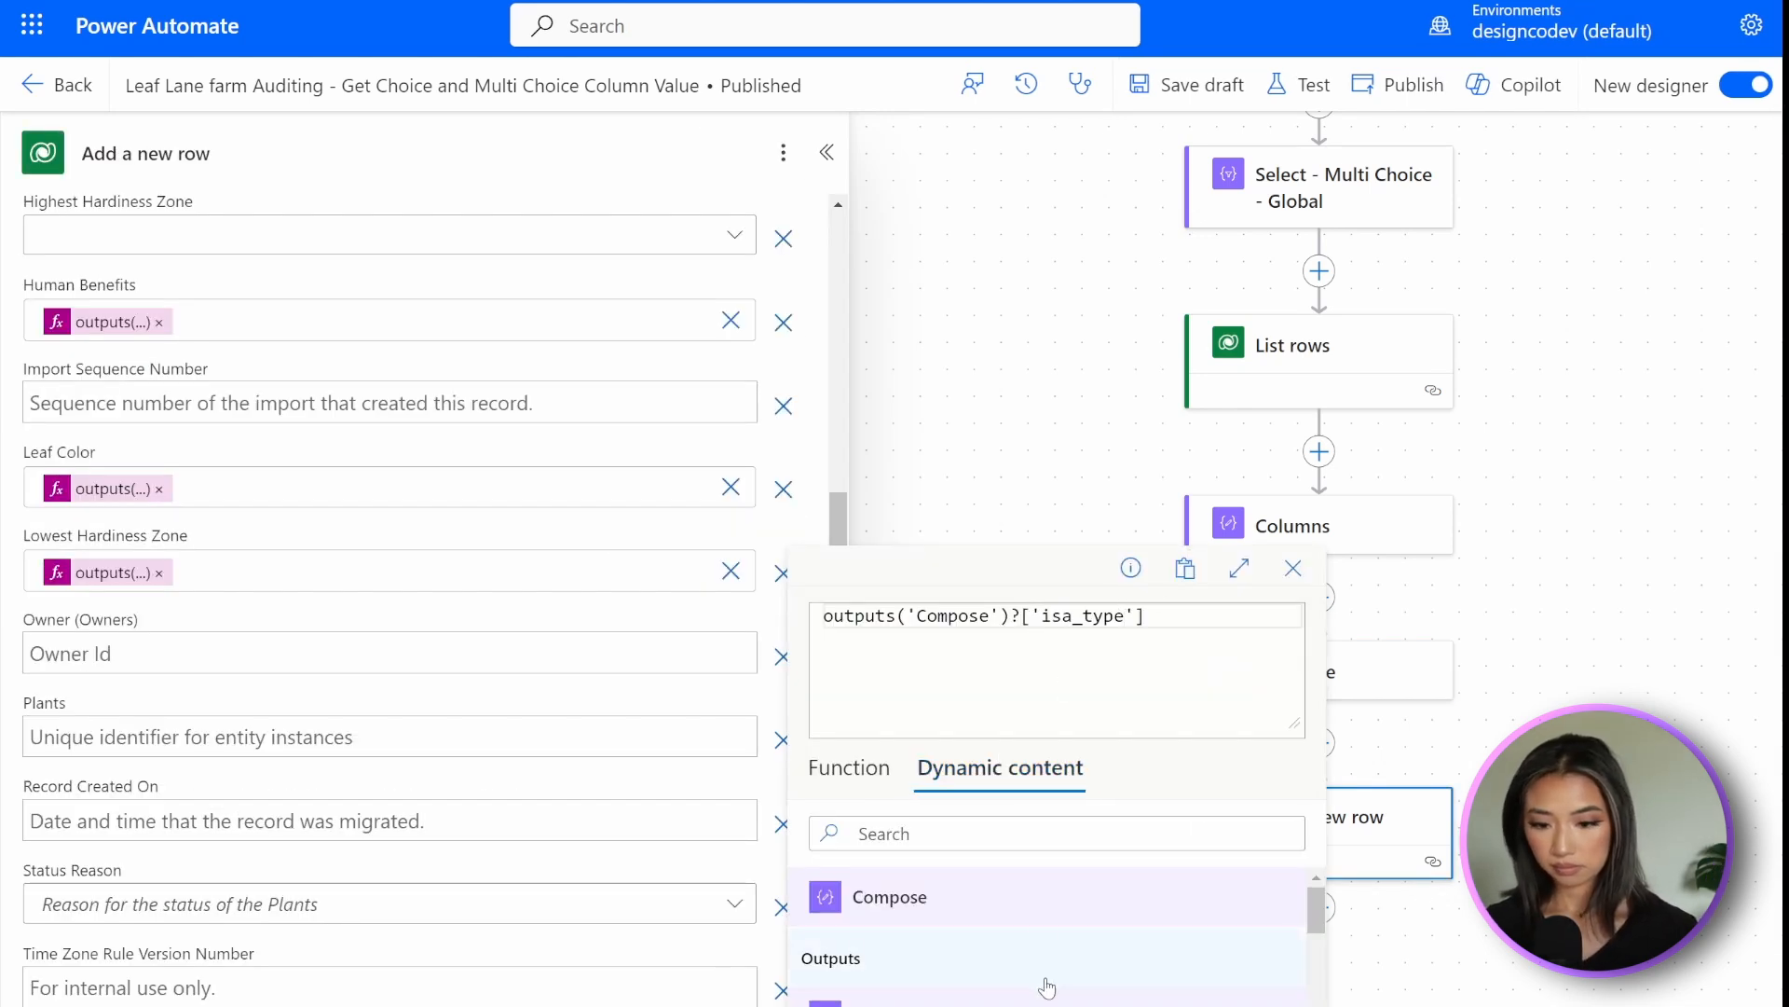
click(1297, 83)
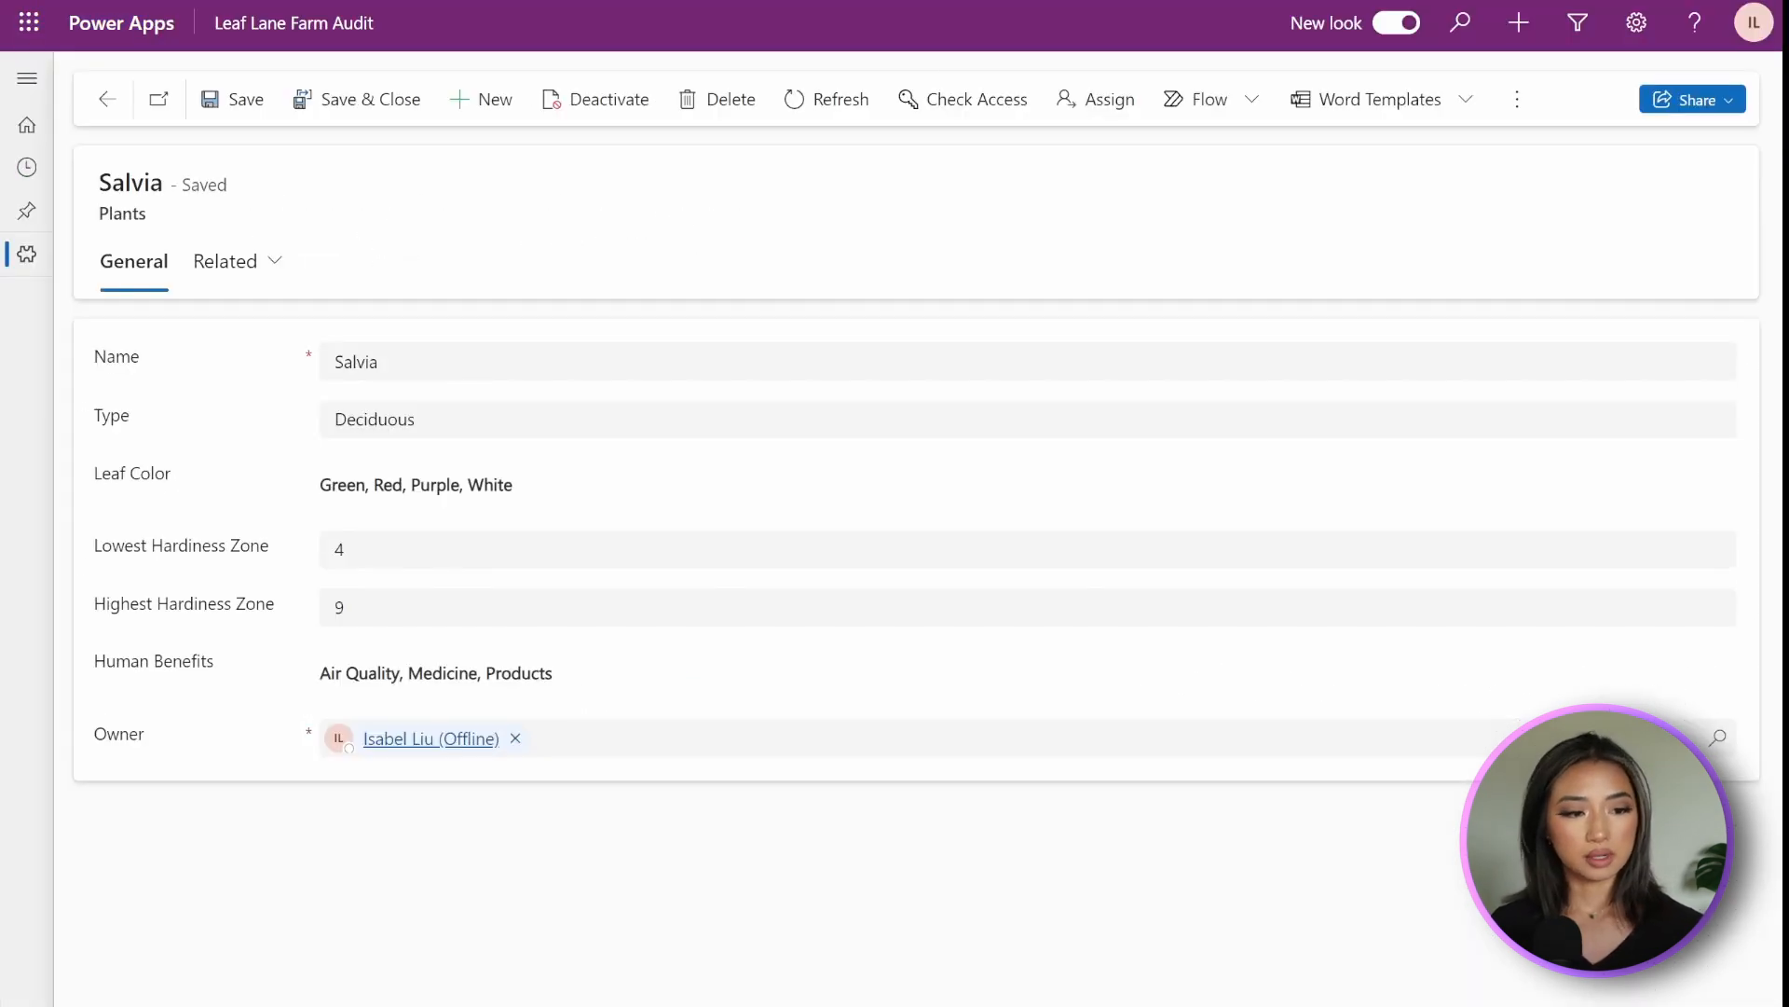
Return from the Salvia form to Active Plants to check the Daisy row.
click(106, 97)
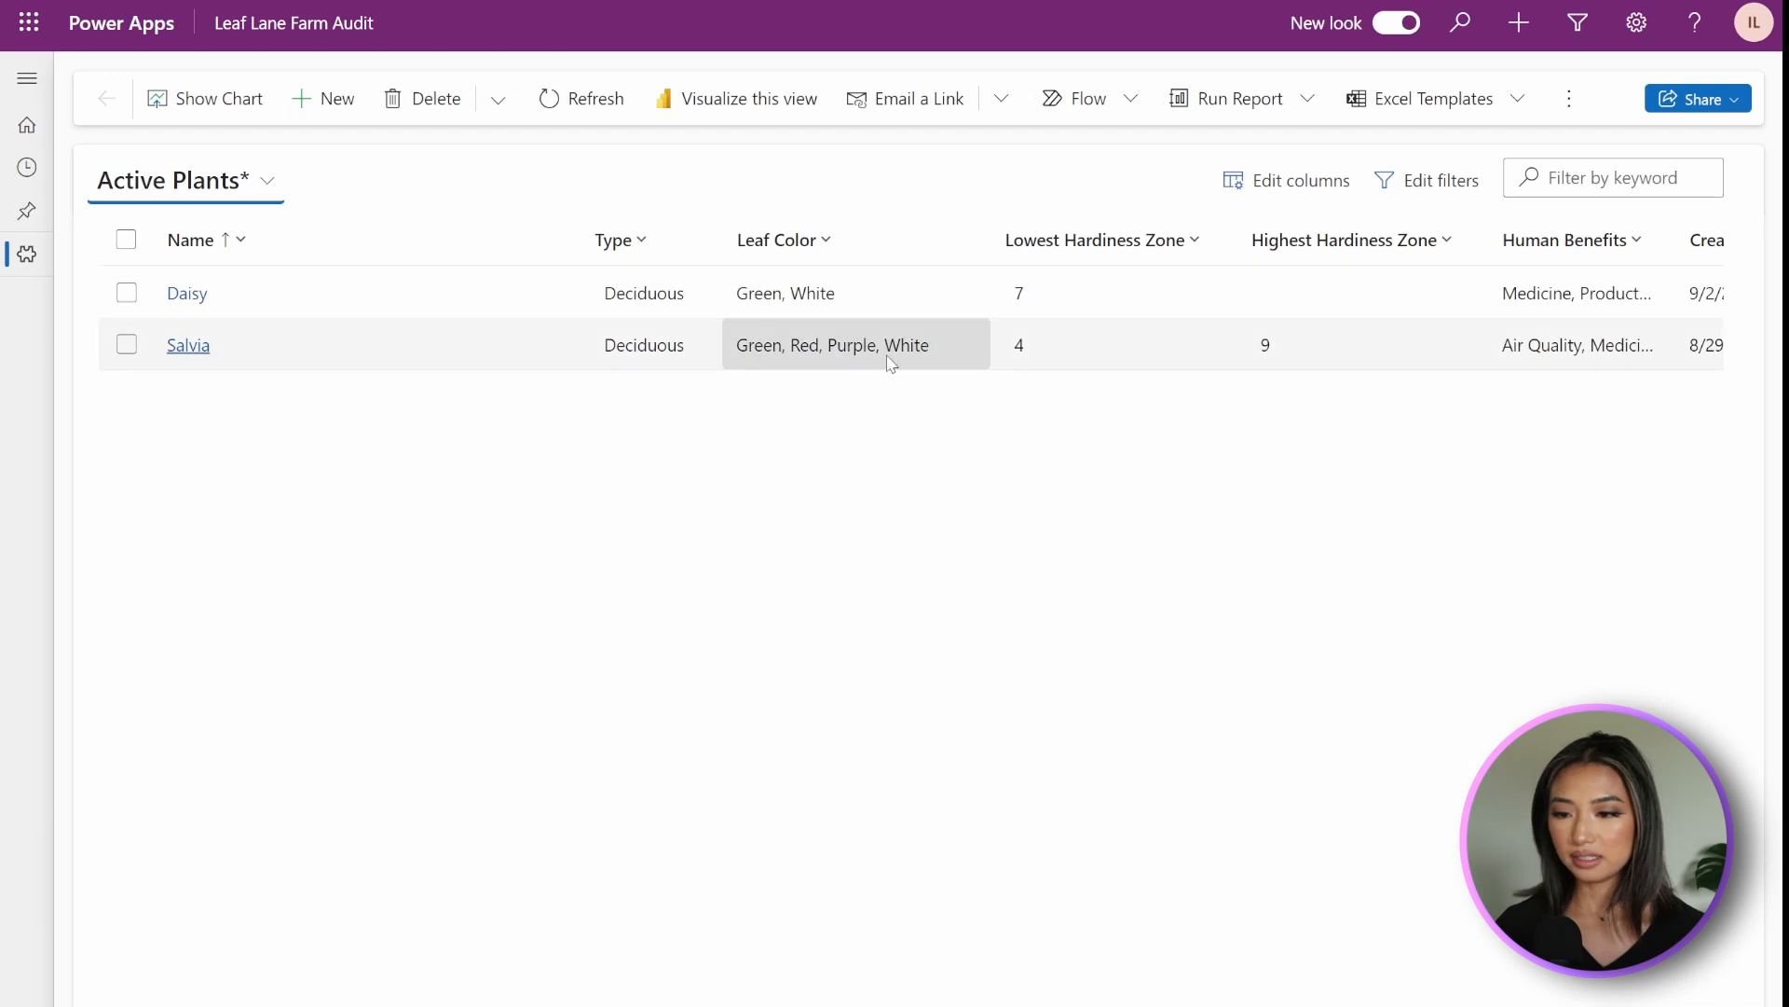
mouse_move(186, 294)
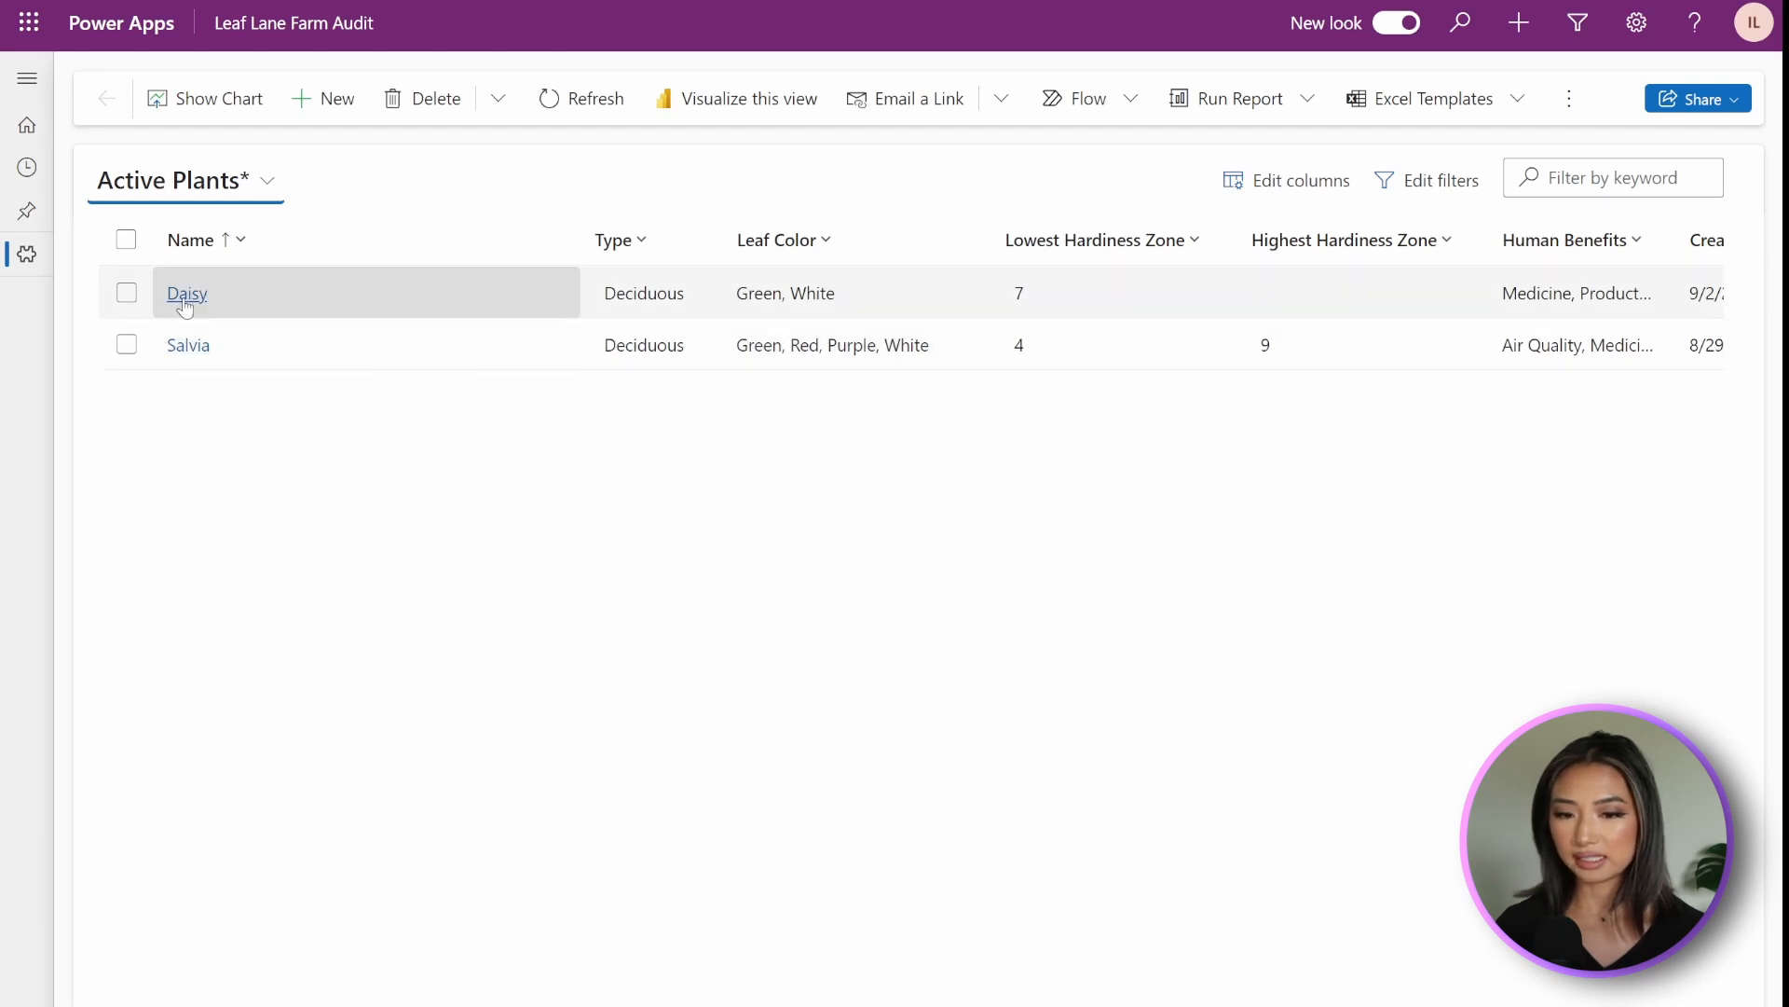
mouse_move(260, 306)
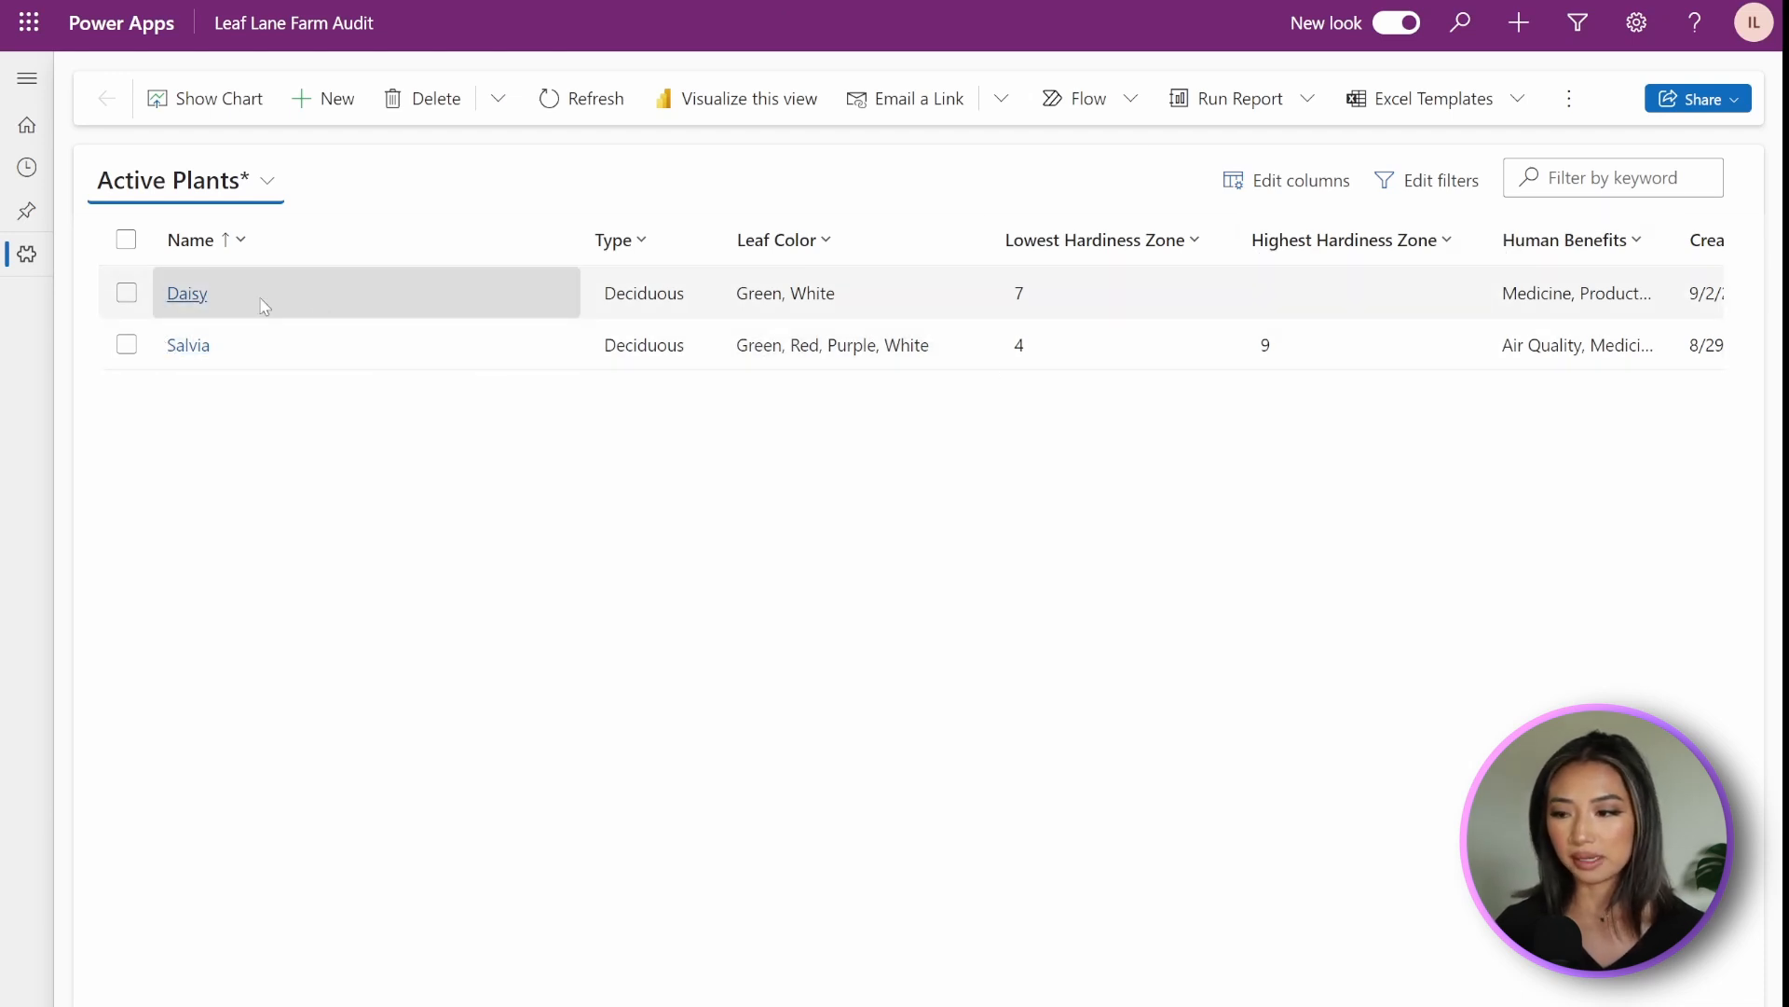